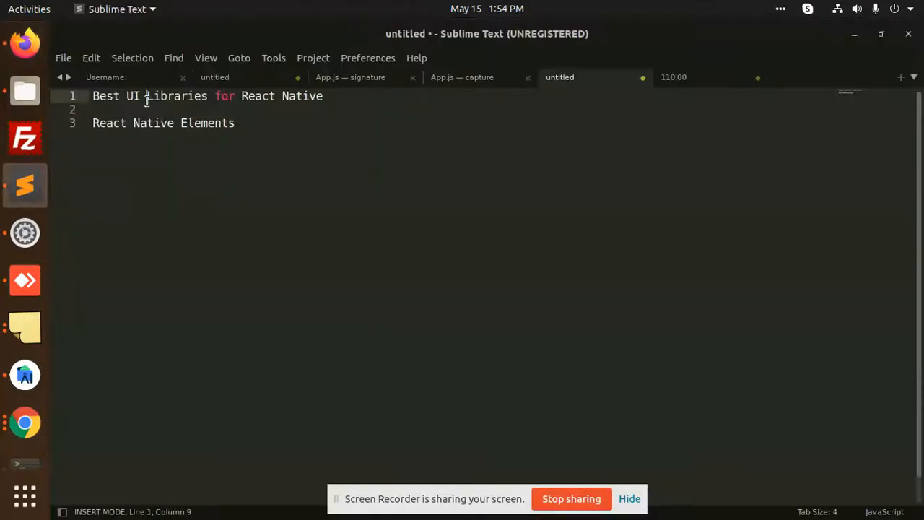
Cycle through the NativeBase, Nachos UI and UI Kitten tabs, then start a new tab
double_click(176, 95)
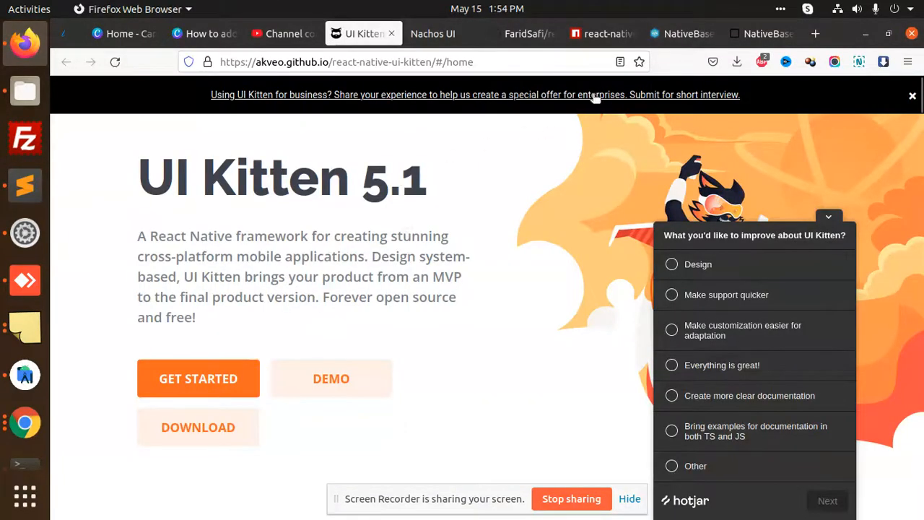
left_click(761, 34)
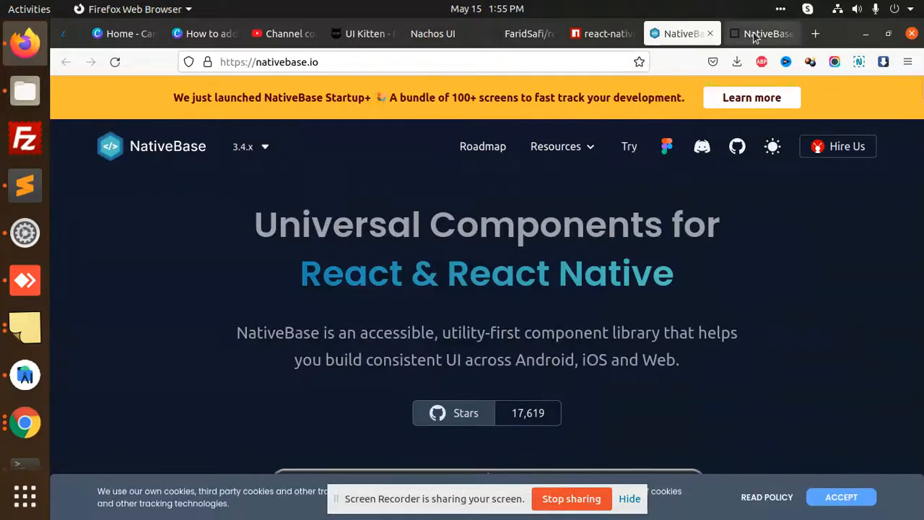
scroll("down", 3)
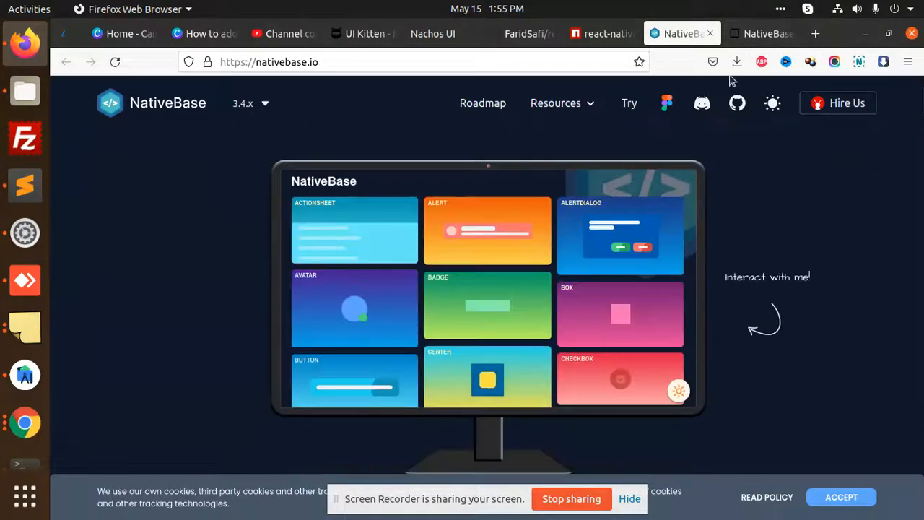
left_click(522, 33)
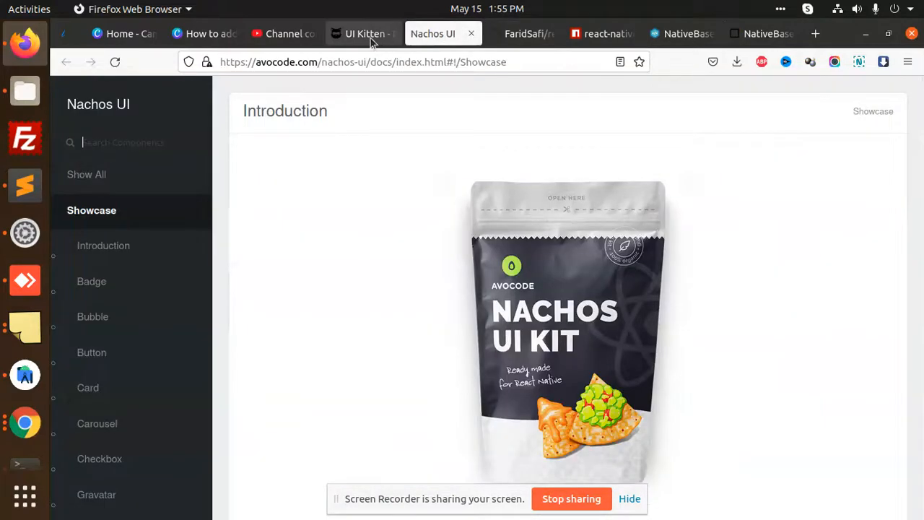
left_click(363, 34)
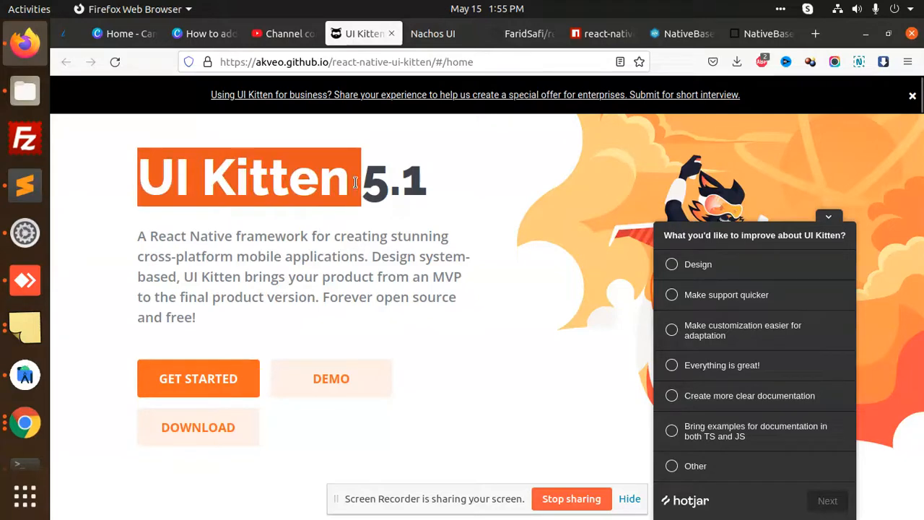
left_click(679, 34)
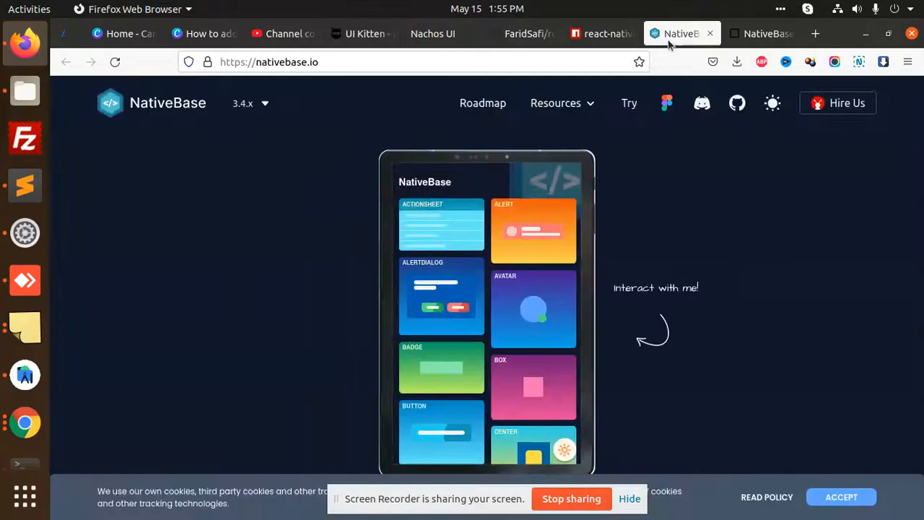
left_click(603, 33)
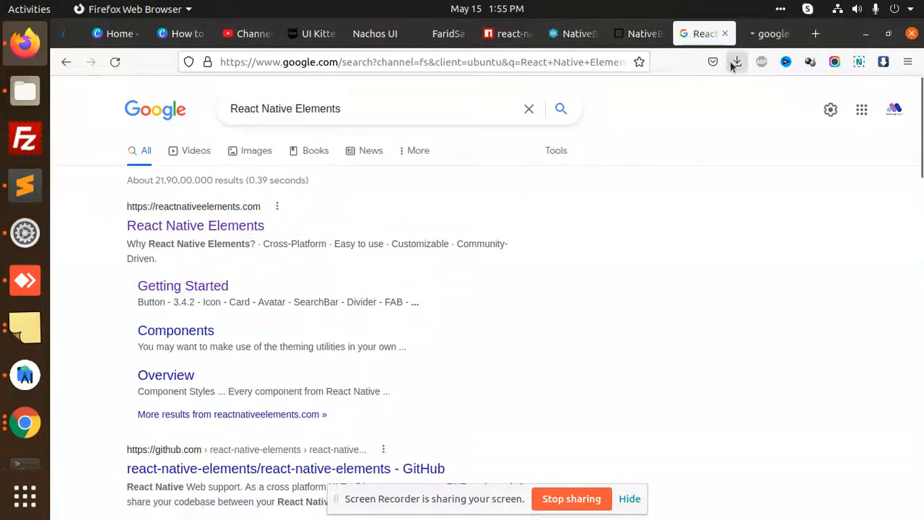
Open the reactnativeelements.com site and reach its Theme Provider documentation page
left_click(195, 225)
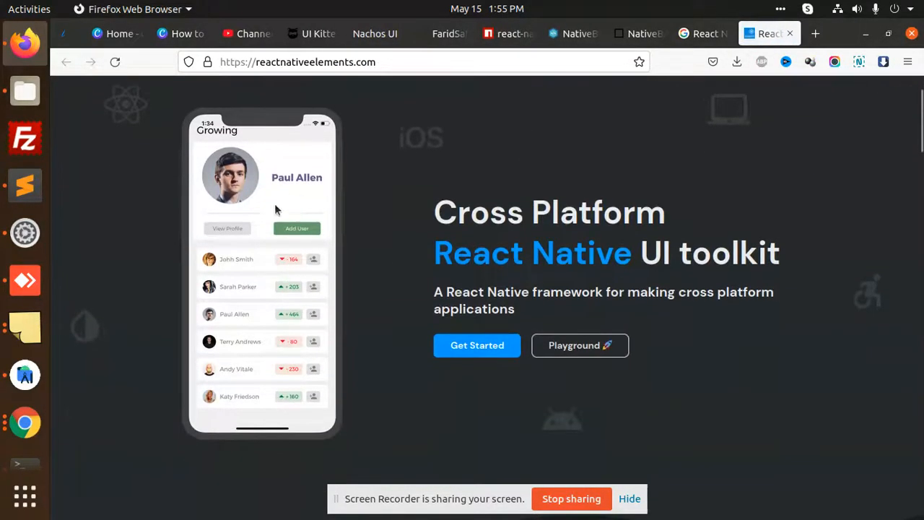
mouse_move(657, 228)
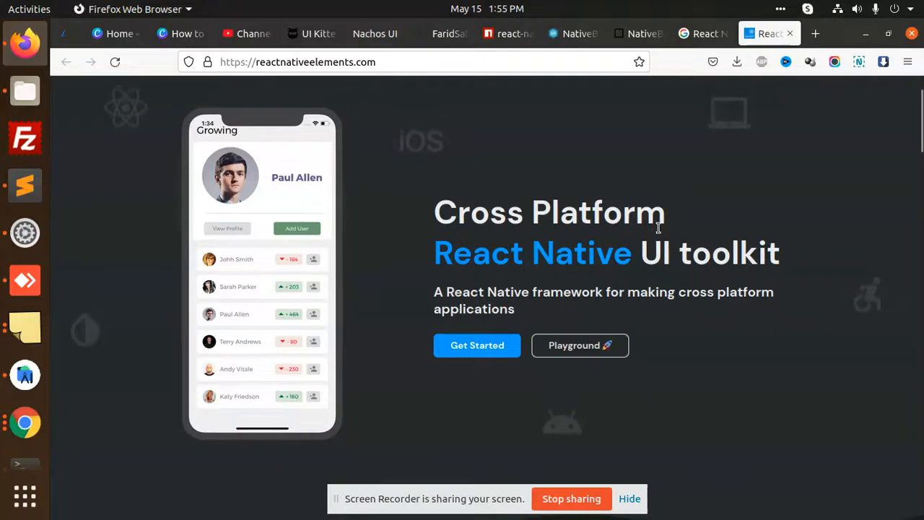
scroll("down", 3)
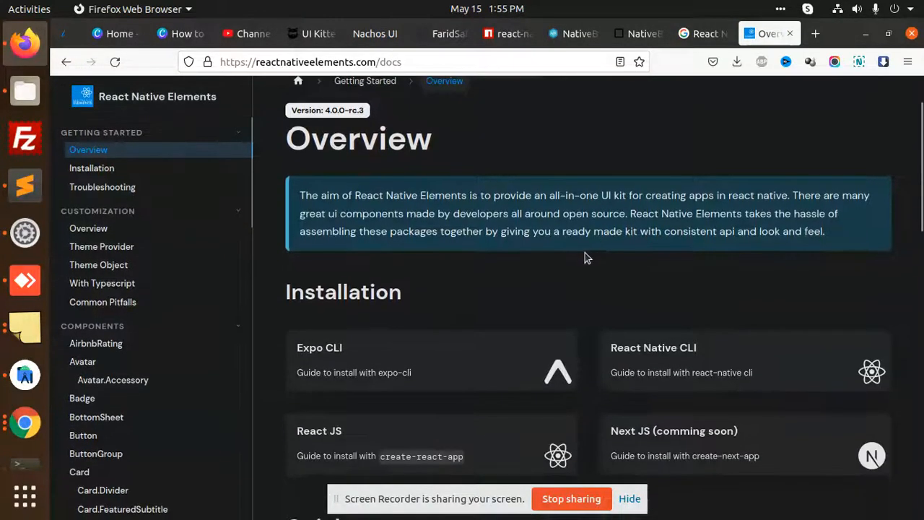
scroll("down", 3)
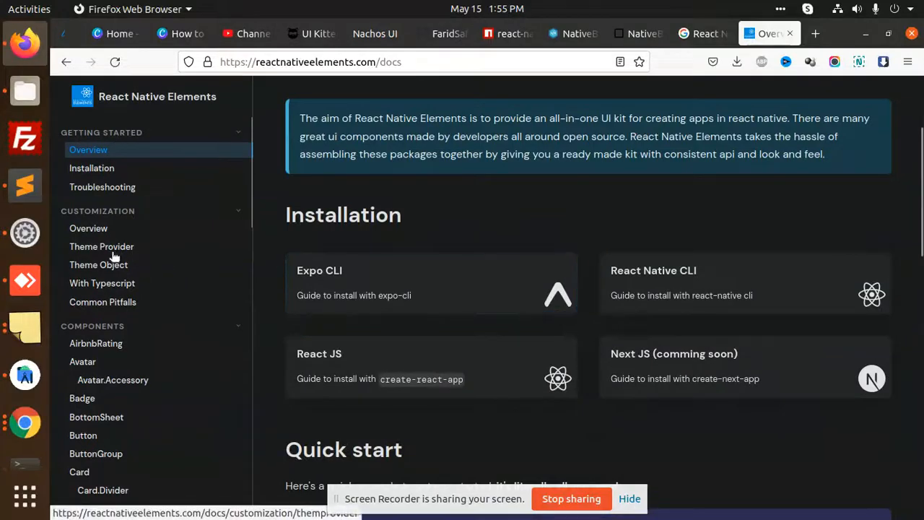
left_click(102, 246)
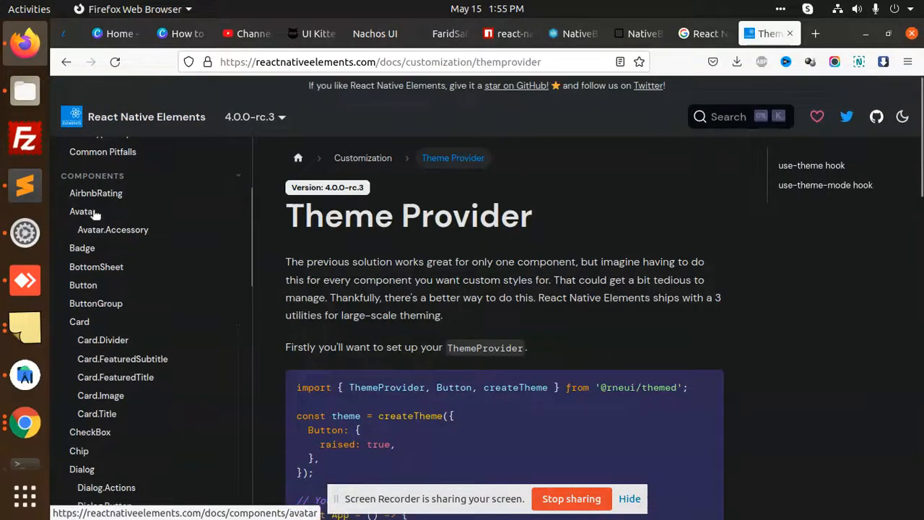
Open the Avatar component docs and preview its usage example on Android
left_click(82, 211)
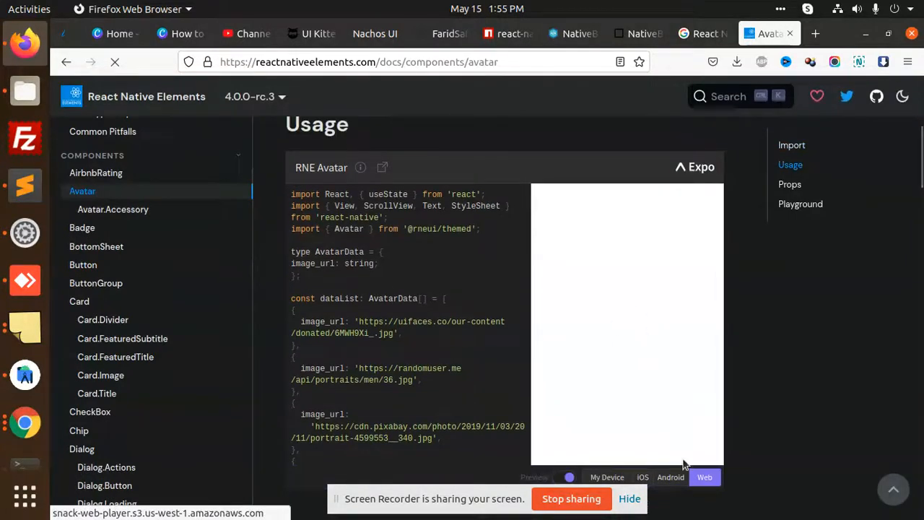
left_click(670, 476)
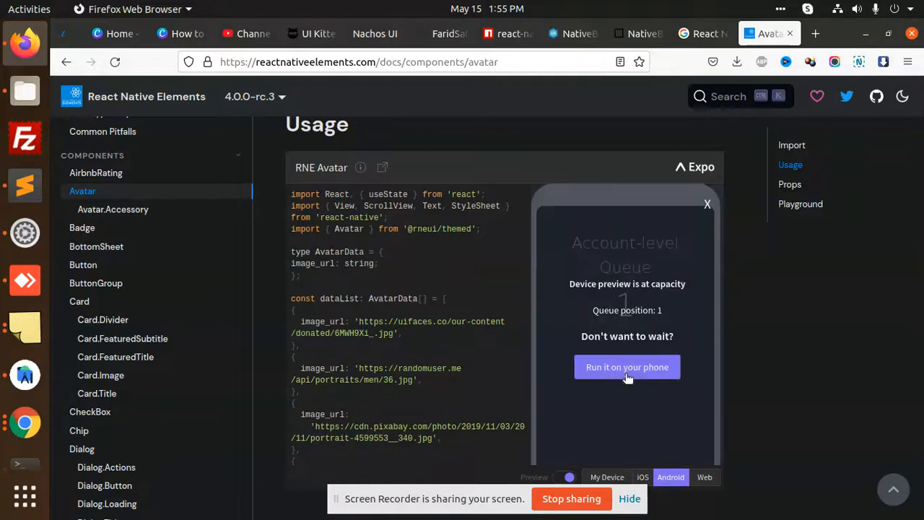
mouse_move(385, 260)
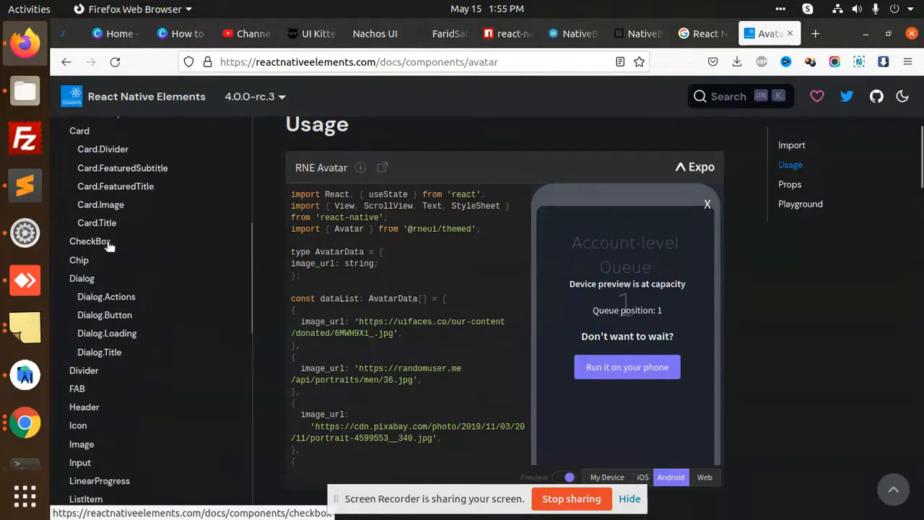
scroll("down", 3)
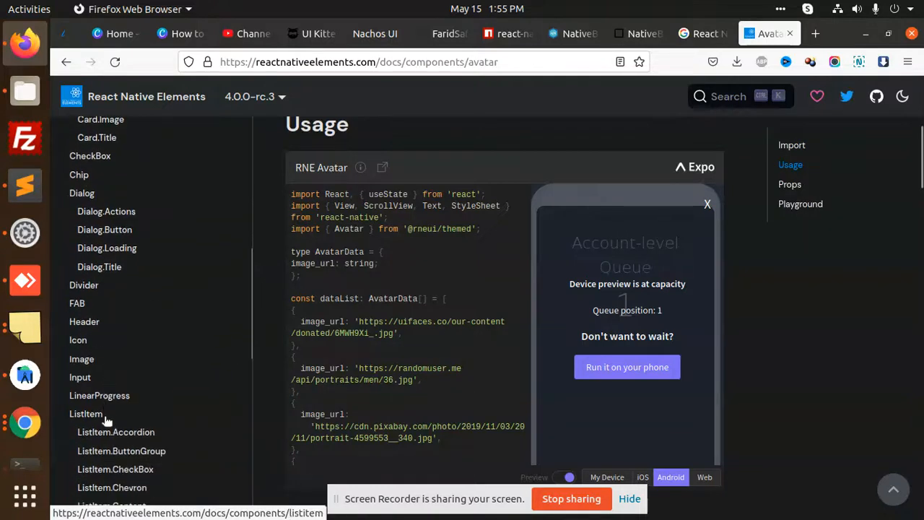
scroll("down", 3)
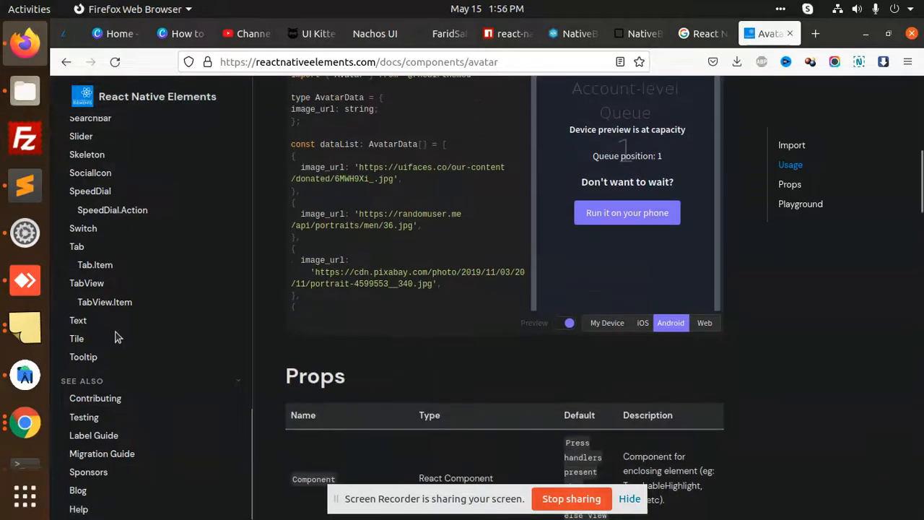
scroll("up", 3)
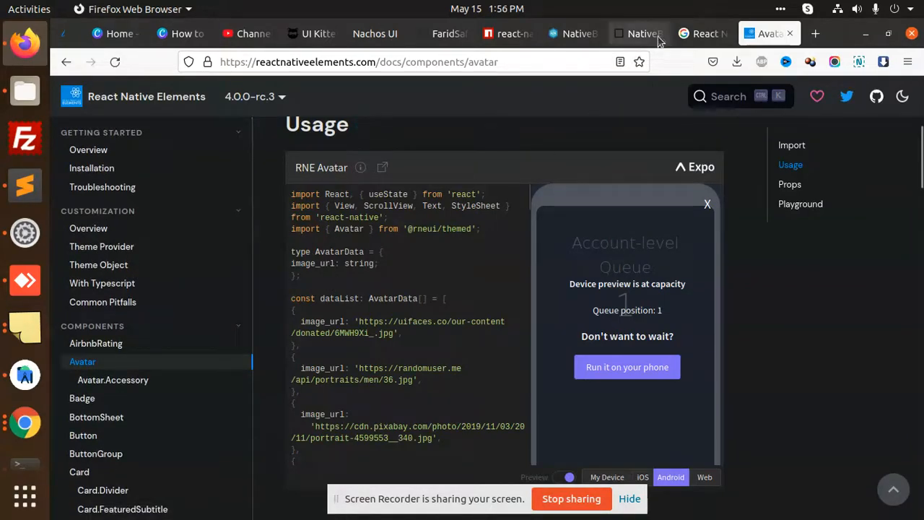
Open the react-native-elements npm result from Google and highlight its weekly downloads
left_click(704, 33)
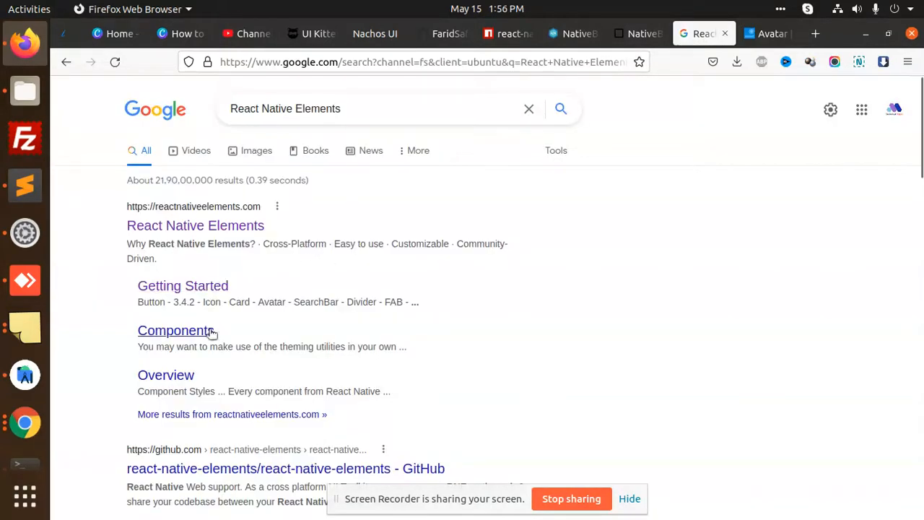
scroll("down", 3)
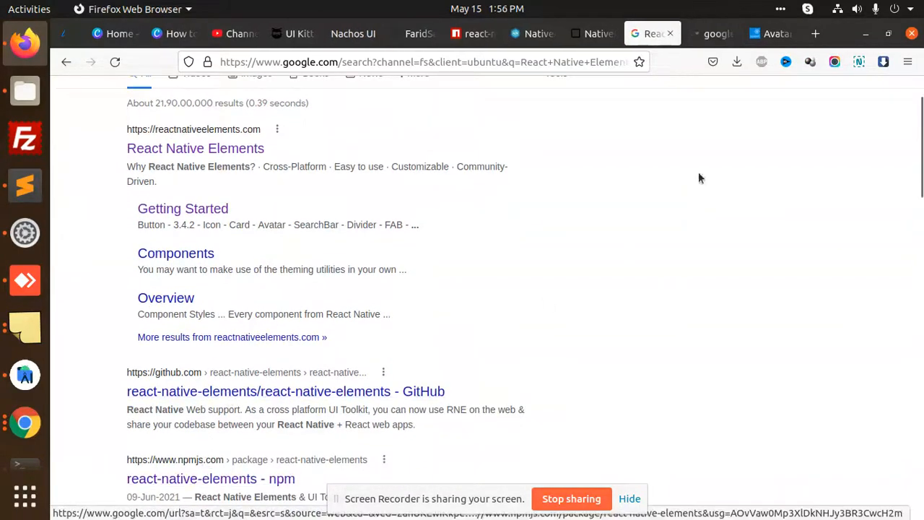
left_click(210, 478)
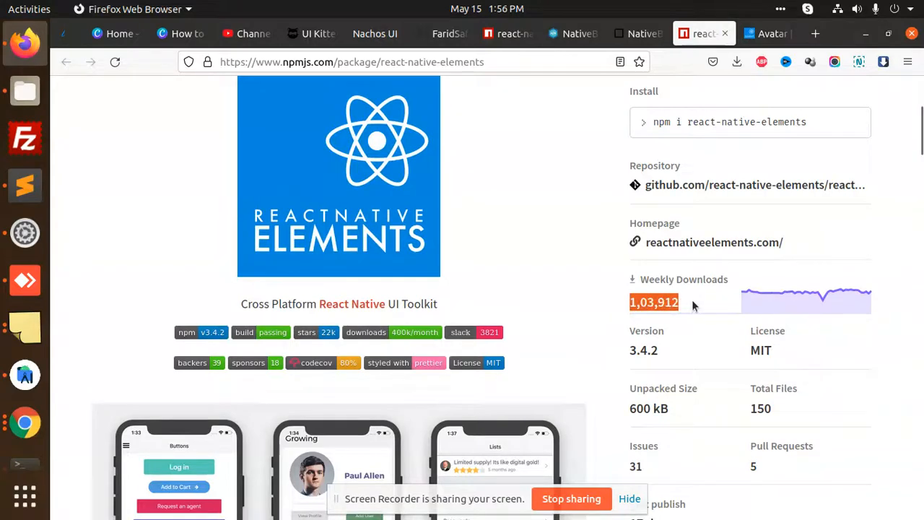
scroll("down", 3)
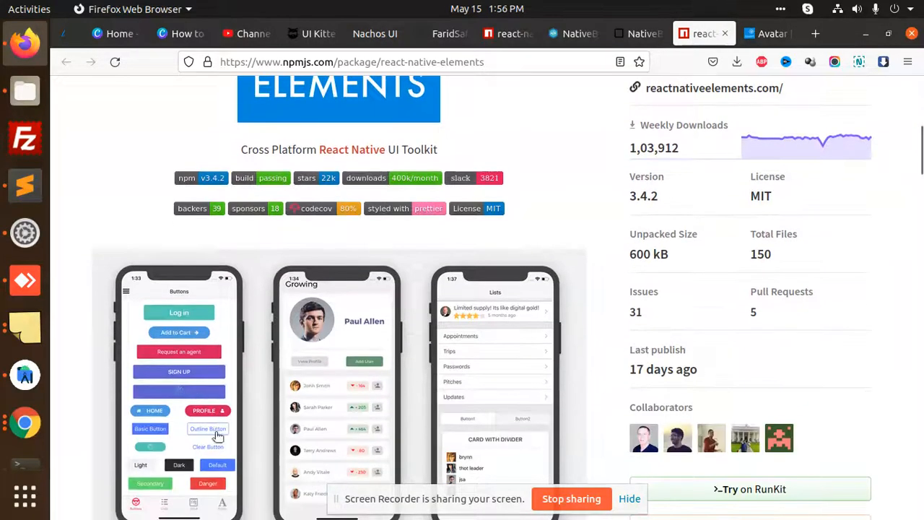
scroll("down", 3)
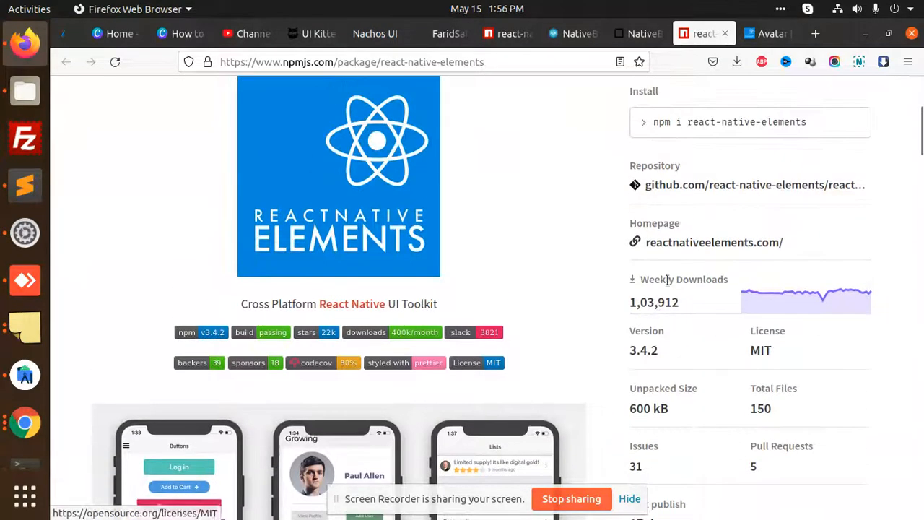
double_click(654, 302)
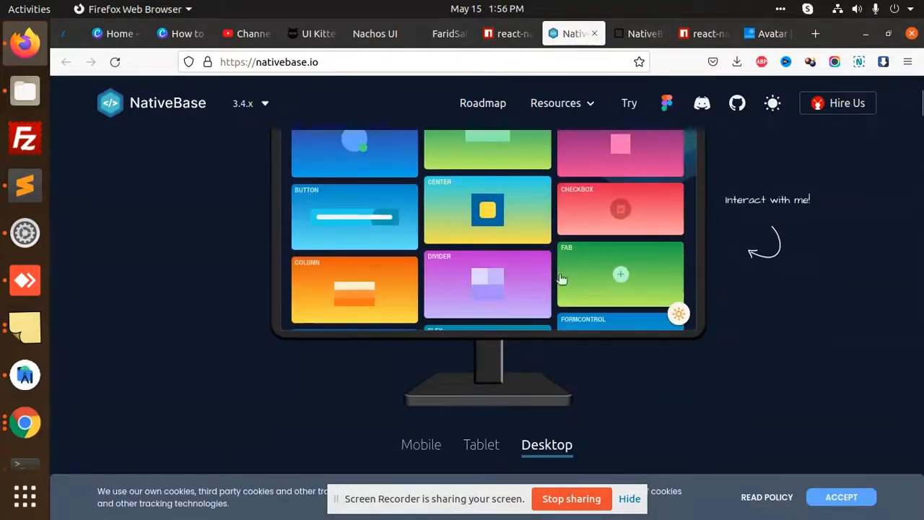
Scroll nativebase.io from the mobile showcase past tweets, card code and accessibility sections
left_click(423, 444)
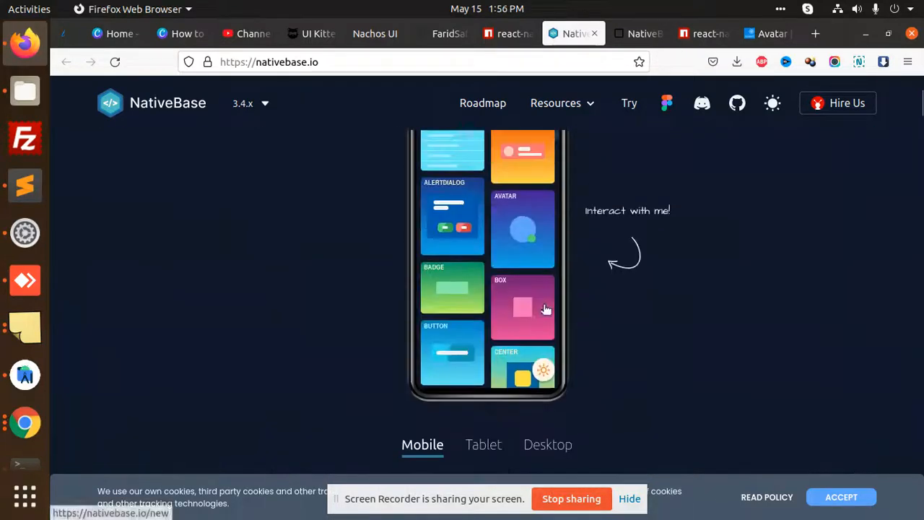
scroll("down", 3)
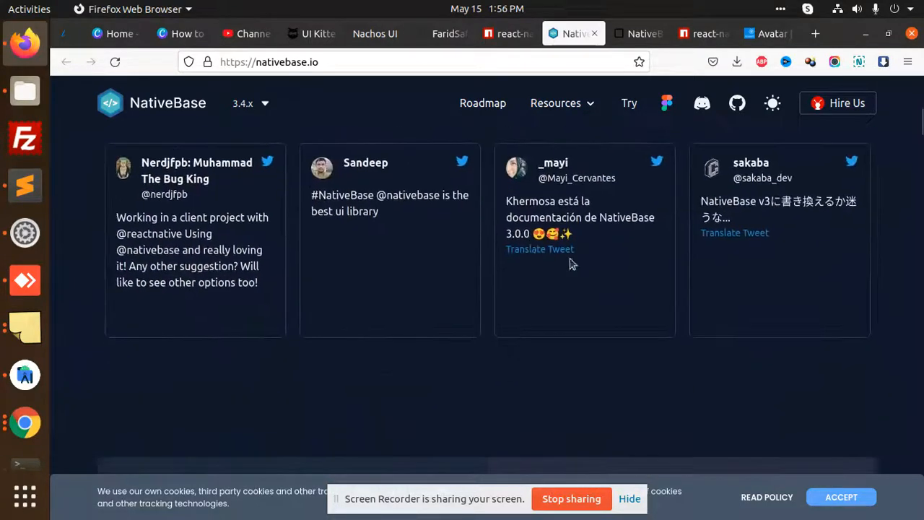
scroll("down", 3)
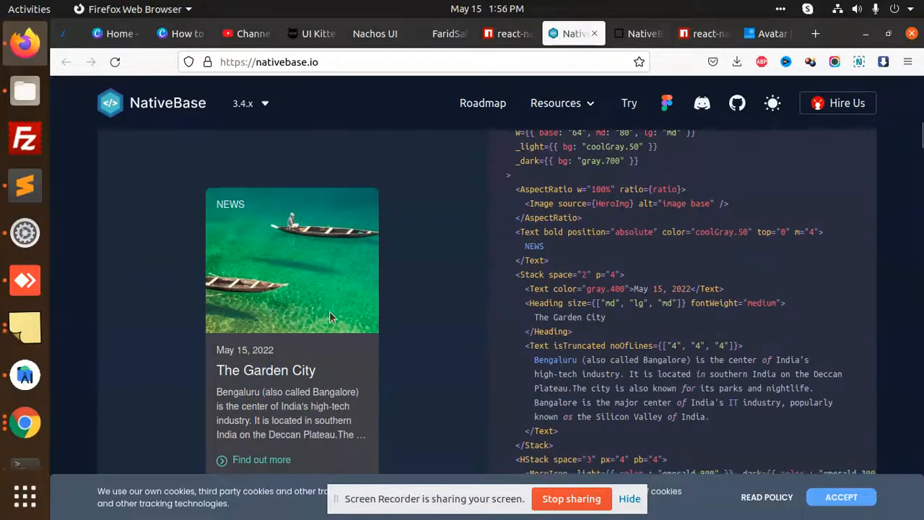
scroll("down", 3)
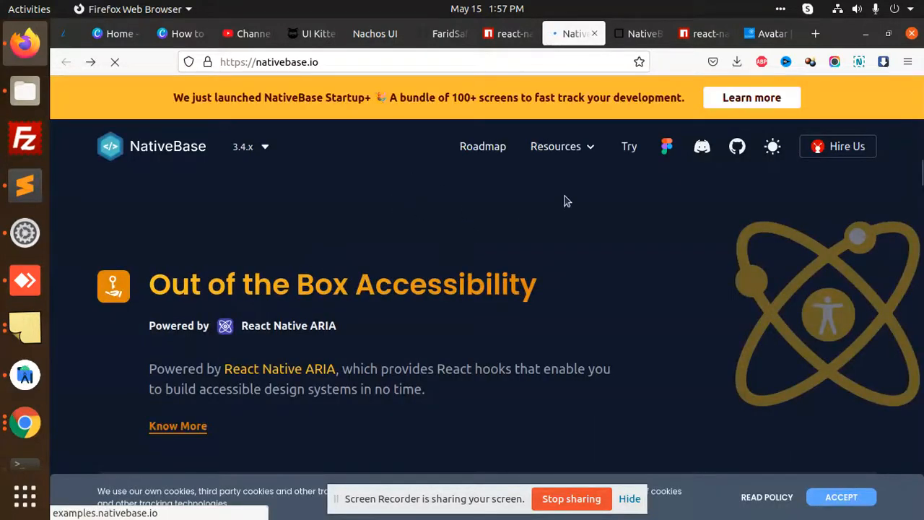
mouse_move(610, 194)
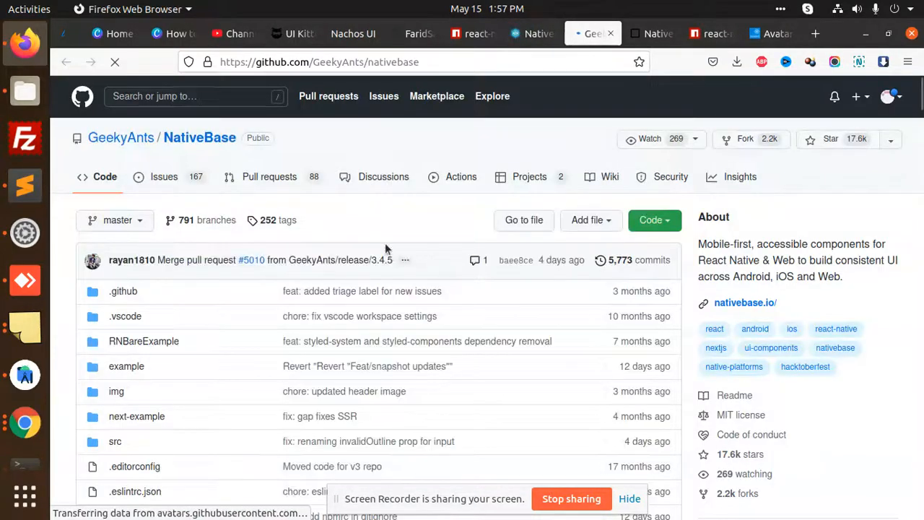
Scroll the GeekyAnts/nativebase README through the Table of Contents into the Introduction
scroll("down", 3)
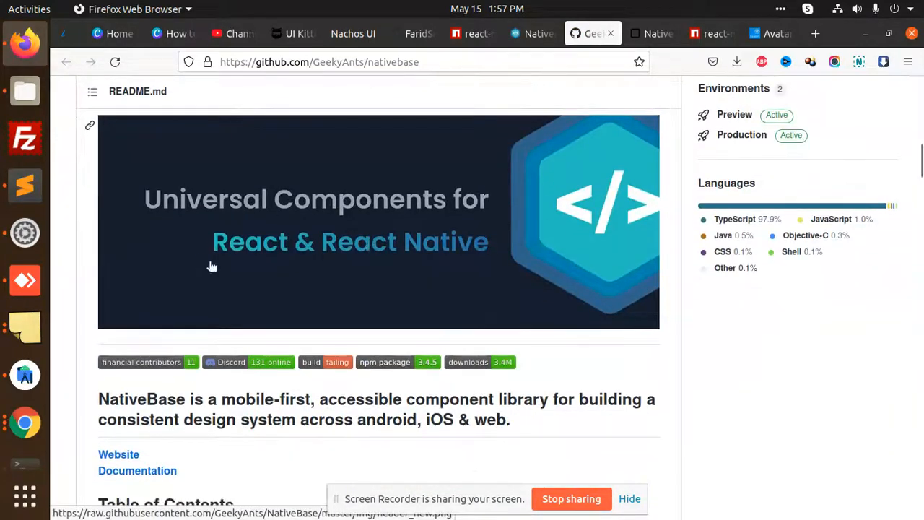
scroll("down", 3)
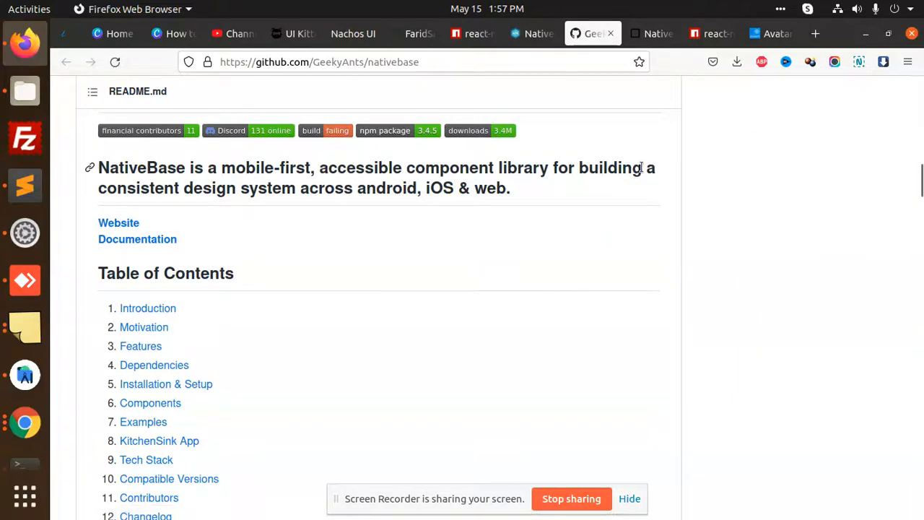
mouse_move(64, 224)
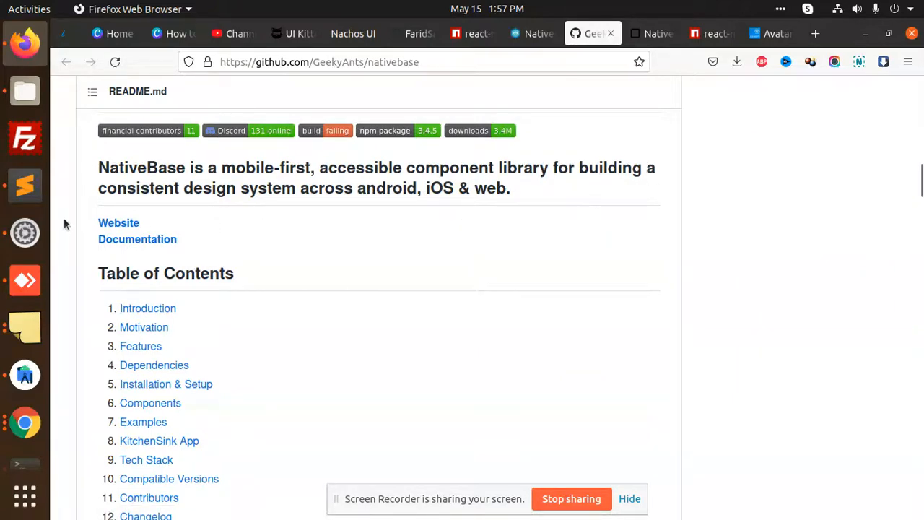
scroll("down", 3)
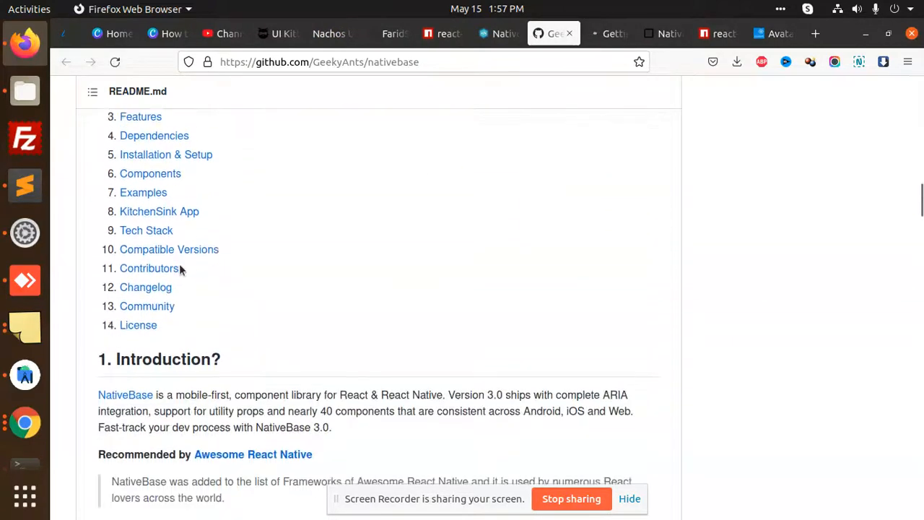
scroll("down", 3)
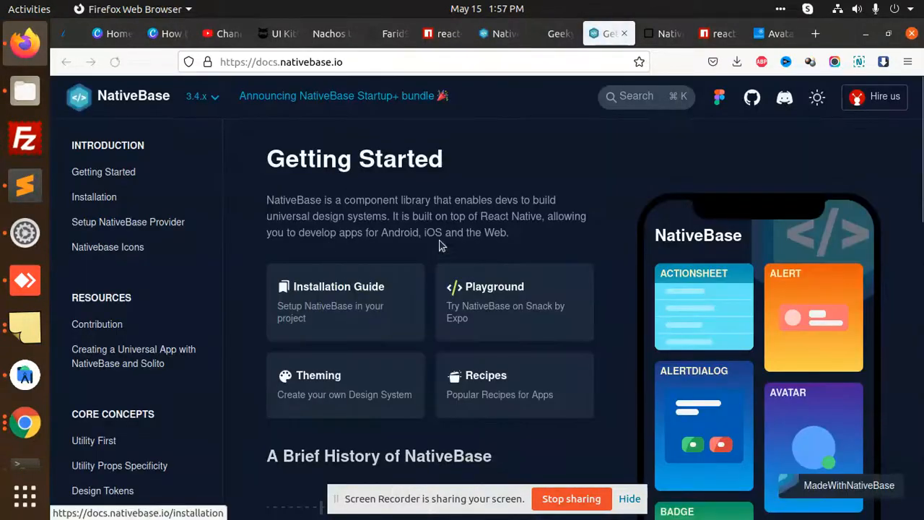
Scroll the NativeBase Getting Started and Installation docs
scroll("down", 3)
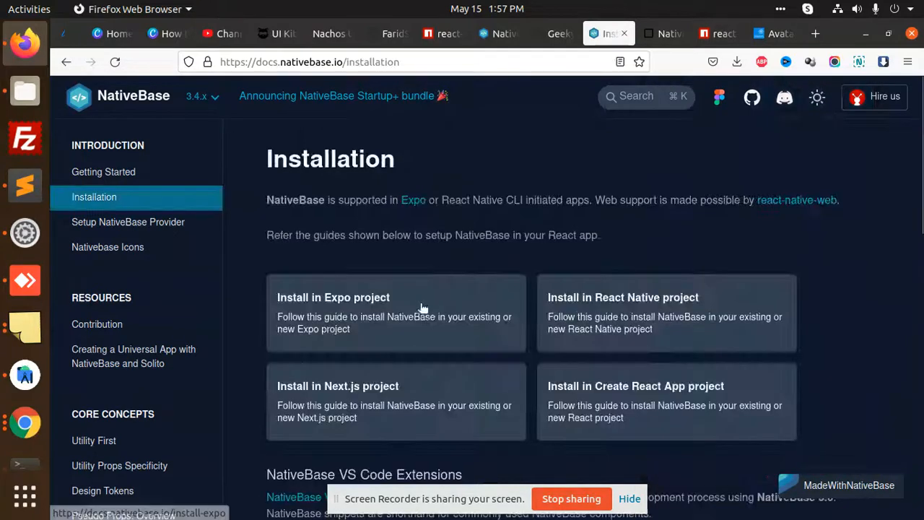
scroll("down", 3)
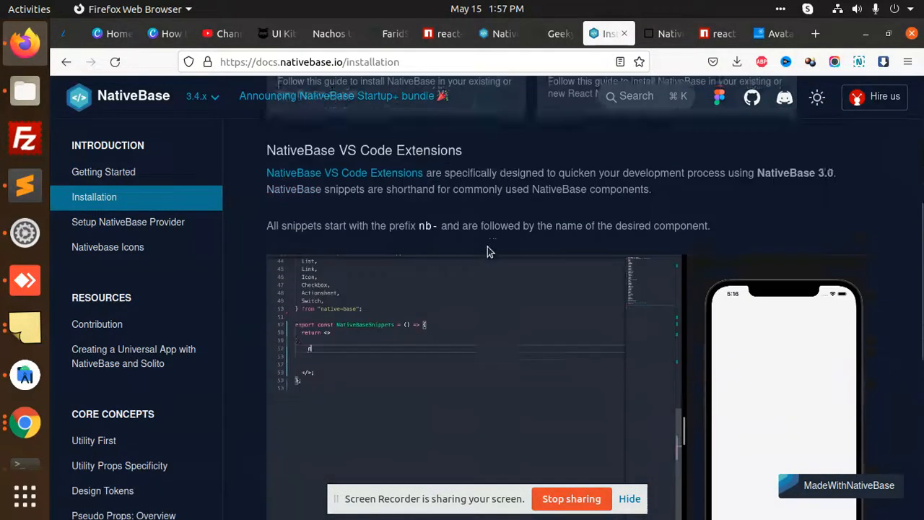
scroll("down", 3)
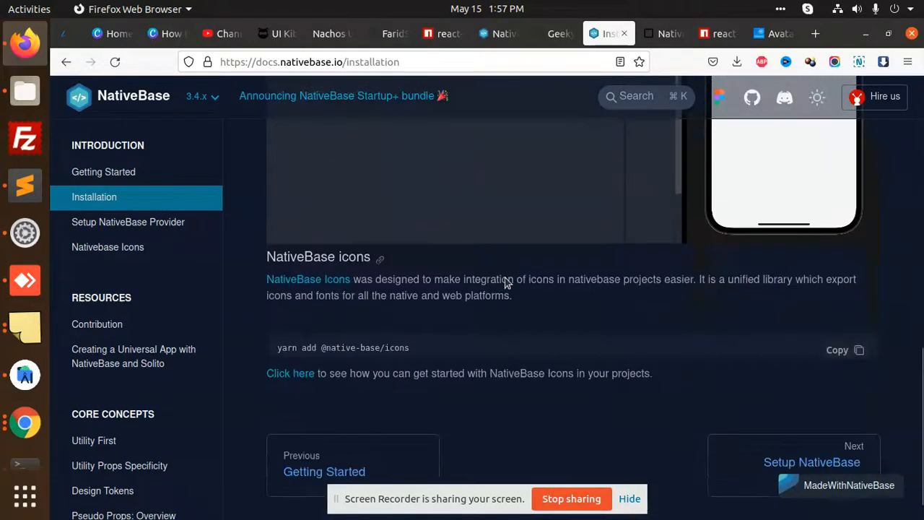
scroll("down", 3)
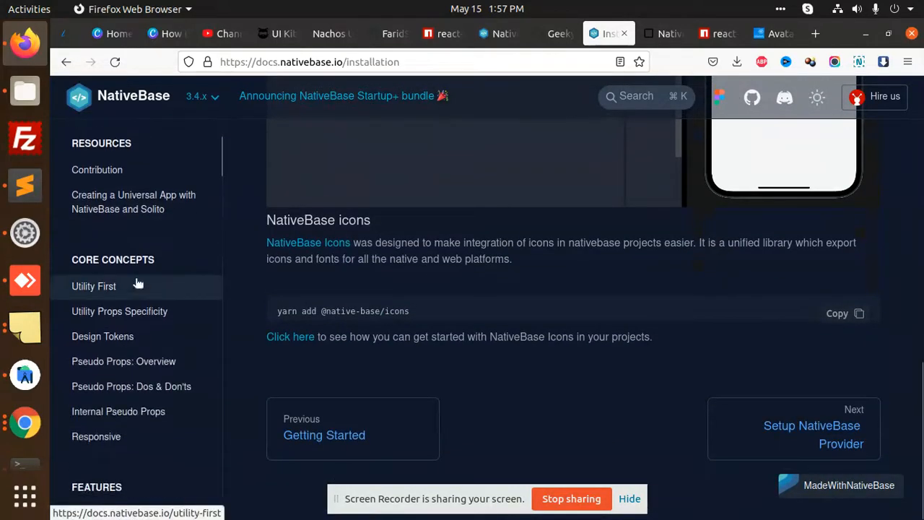
scroll("down", 3)
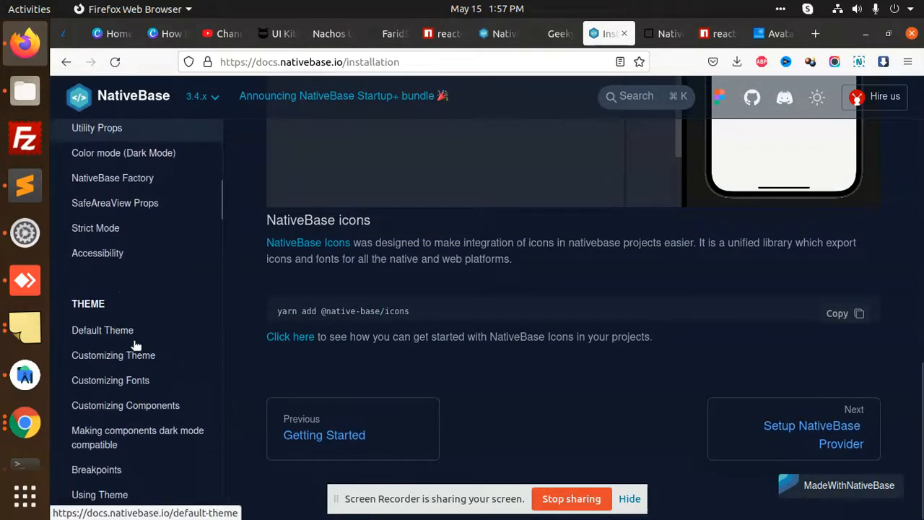
scroll("down", 3)
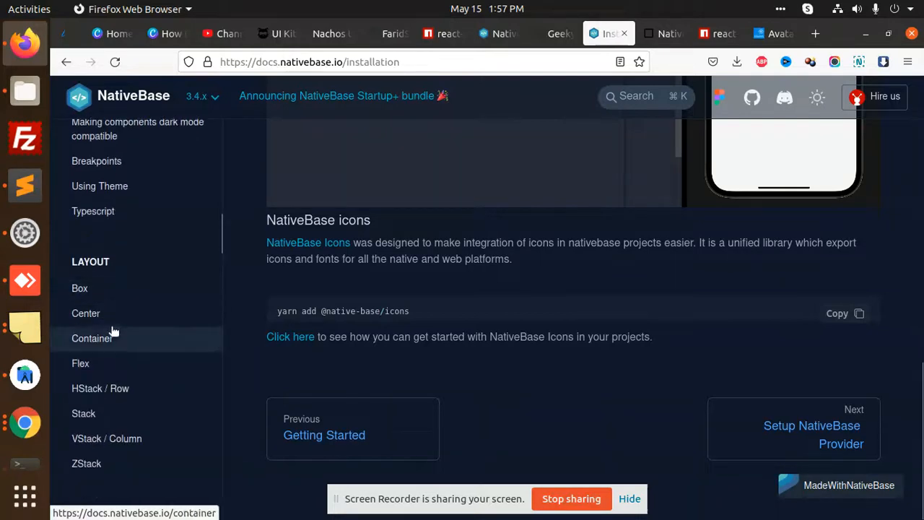
scroll("down", 3)
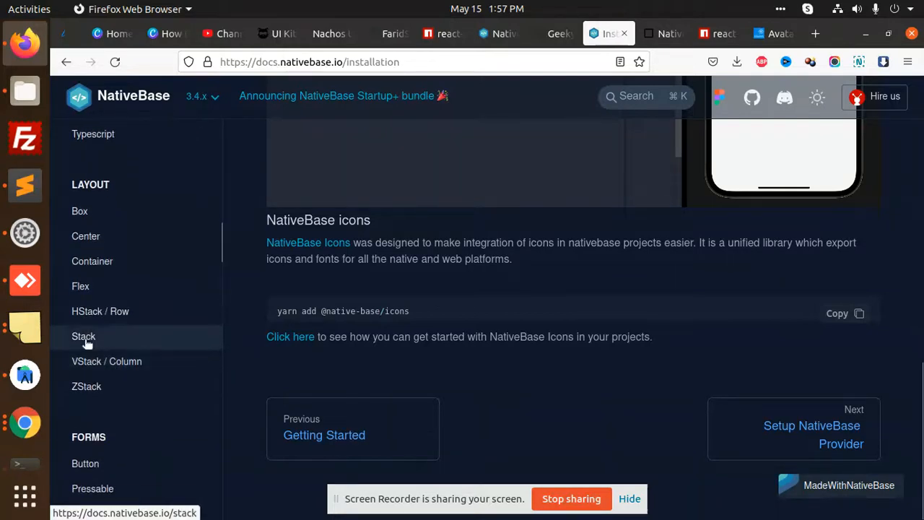
Visit the Stack, Button and Divider component pages, then return to the UI Kitten tab
left_click(84, 336)
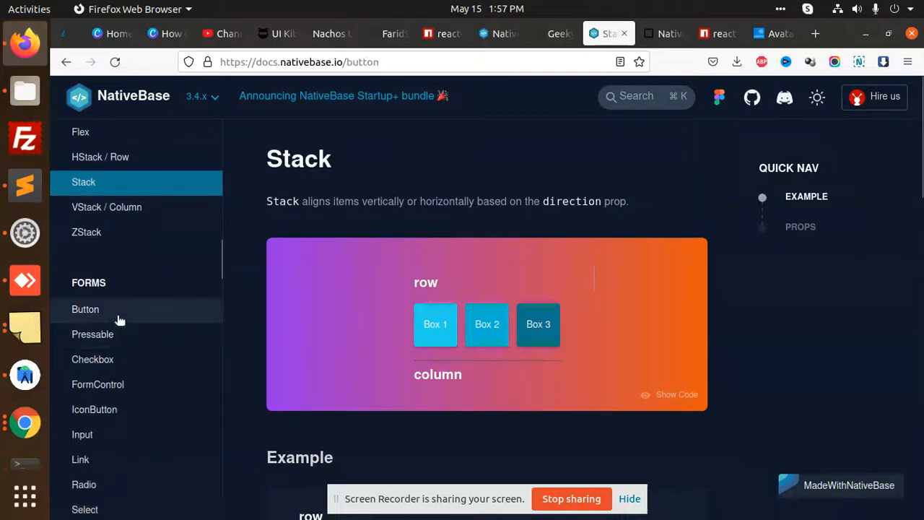
left_click(85, 309)
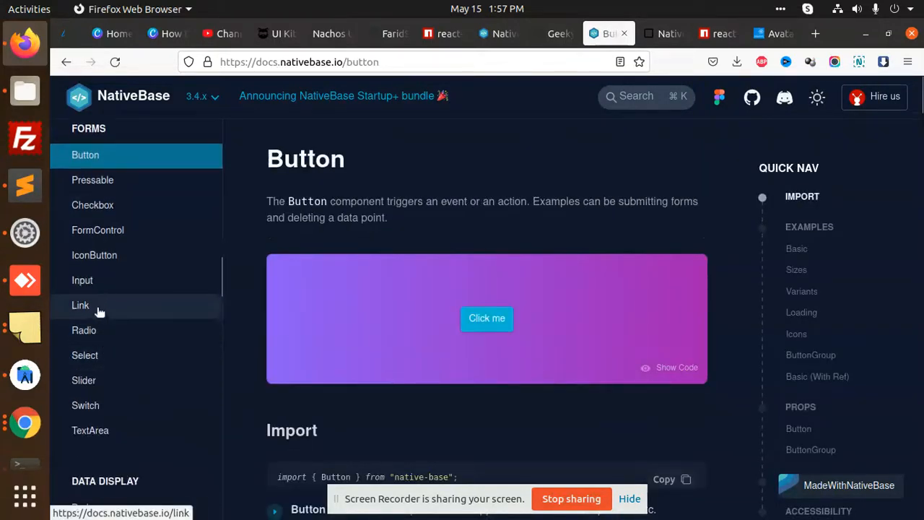
scroll("down", 3)
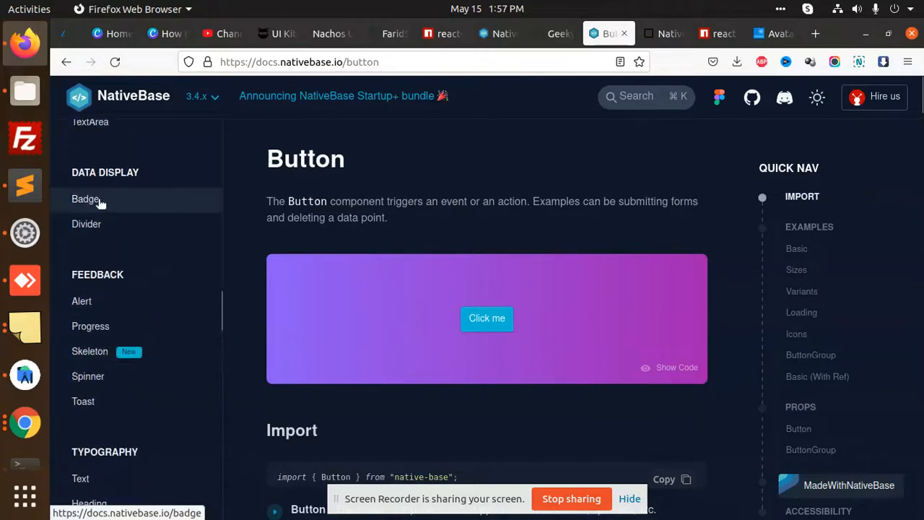
left_click(86, 224)
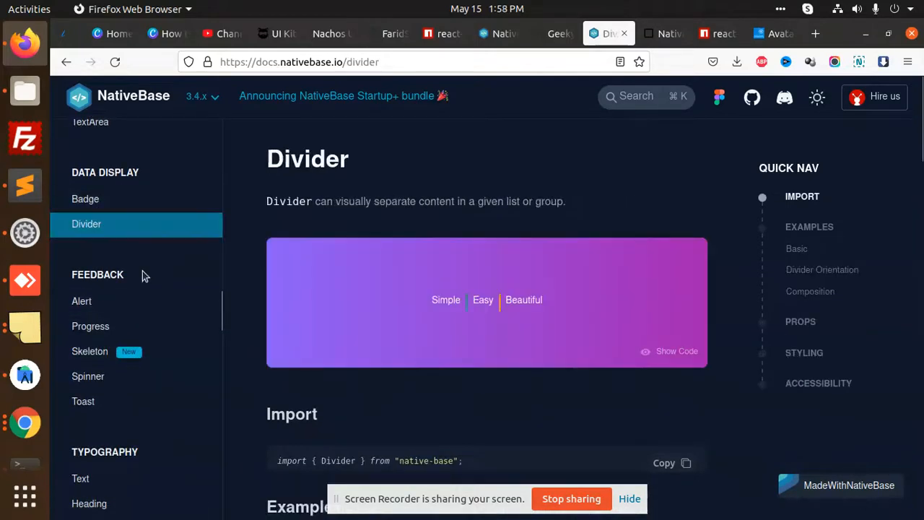
mouse_move(567, 79)
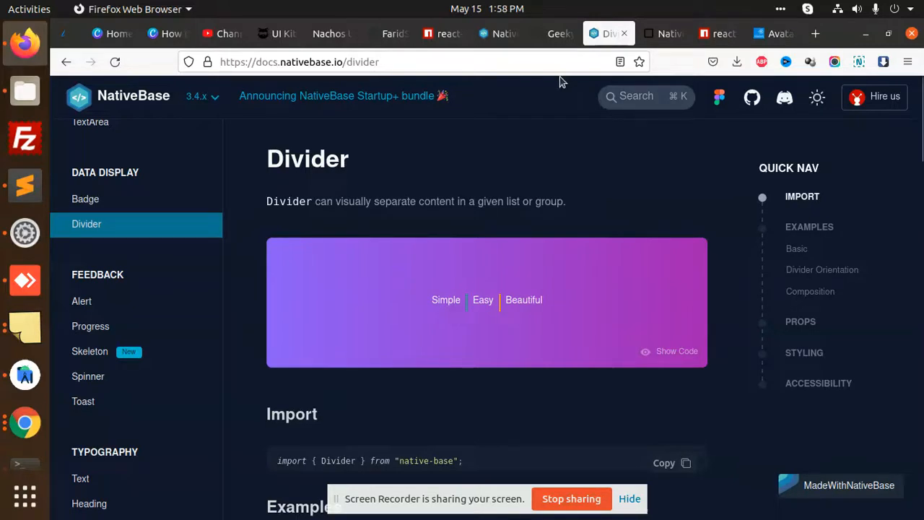
left_click(277, 33)
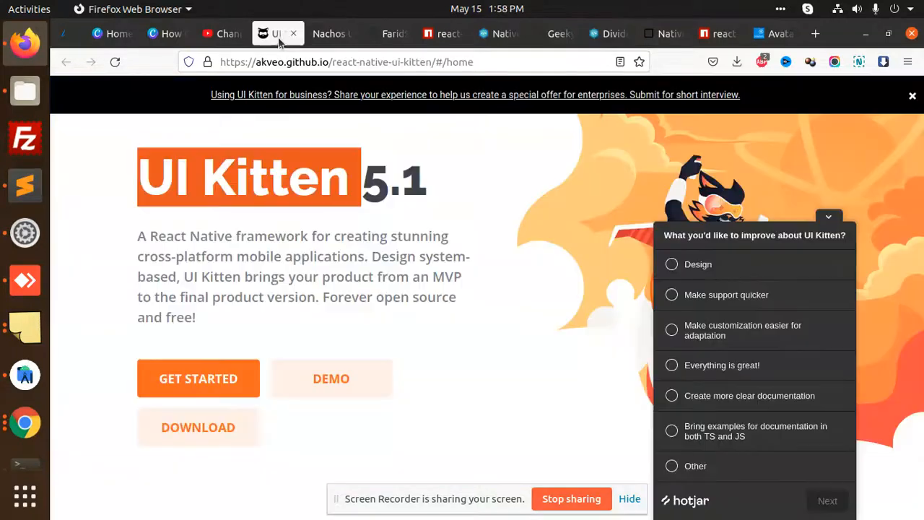
Open UI Kitten's getting started docs and read the Where to start guide
scroll("down", 3)
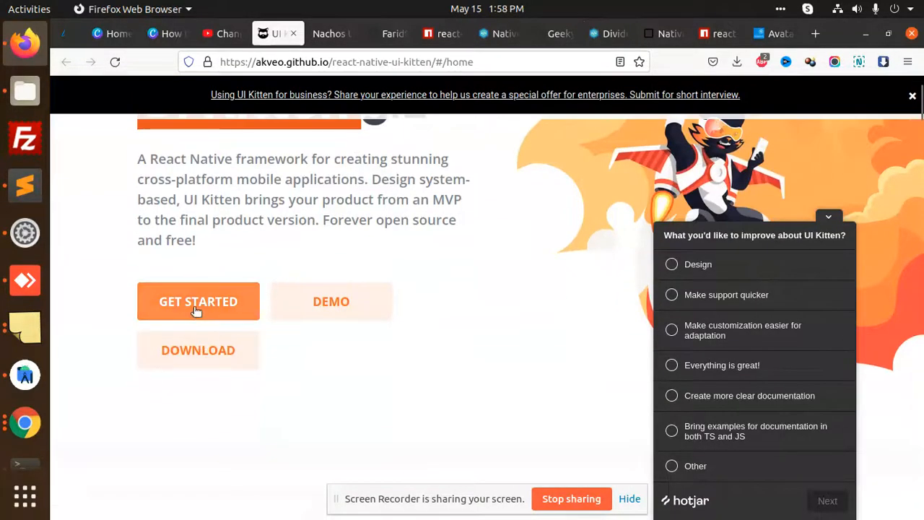
left_click(198, 301)
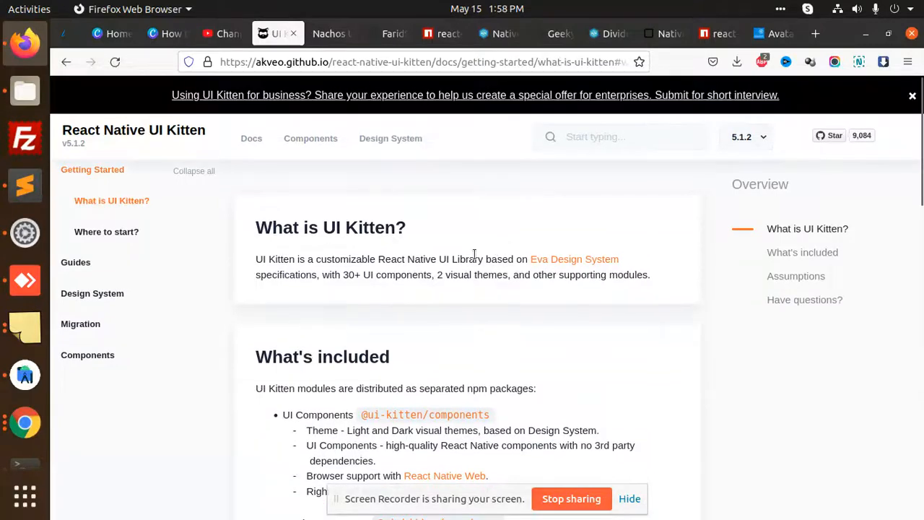
scroll("down", 3)
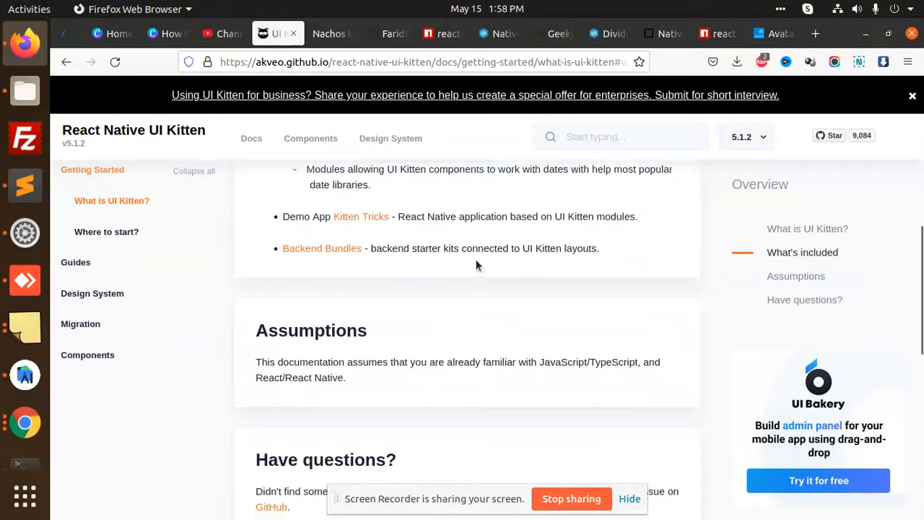
left_click(106, 231)
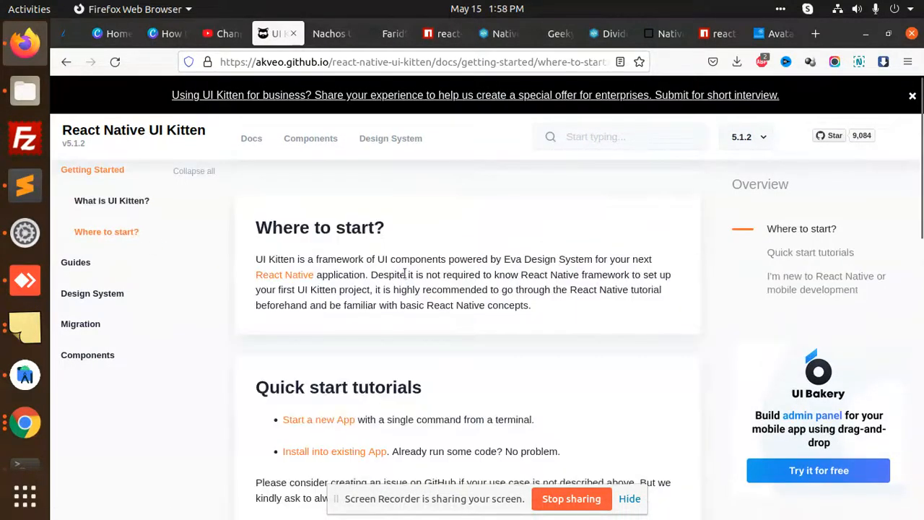
scroll("down", 3)
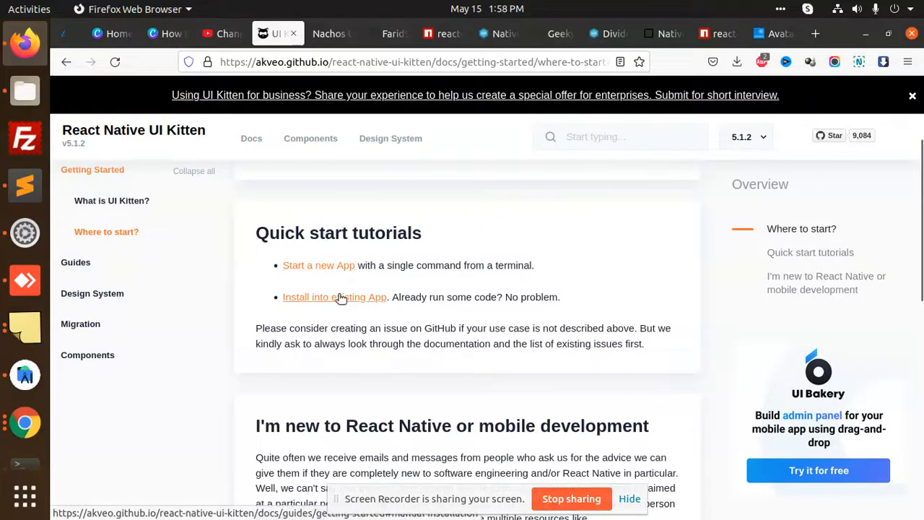
scroll("down", 3)
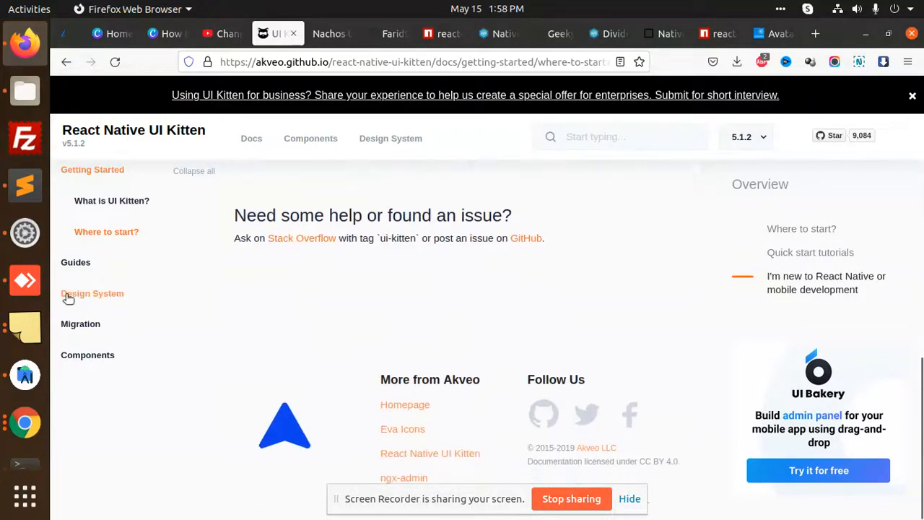
View the Design System theme colour tables, then switch to the Nachos UI tab
left_click(92, 293)
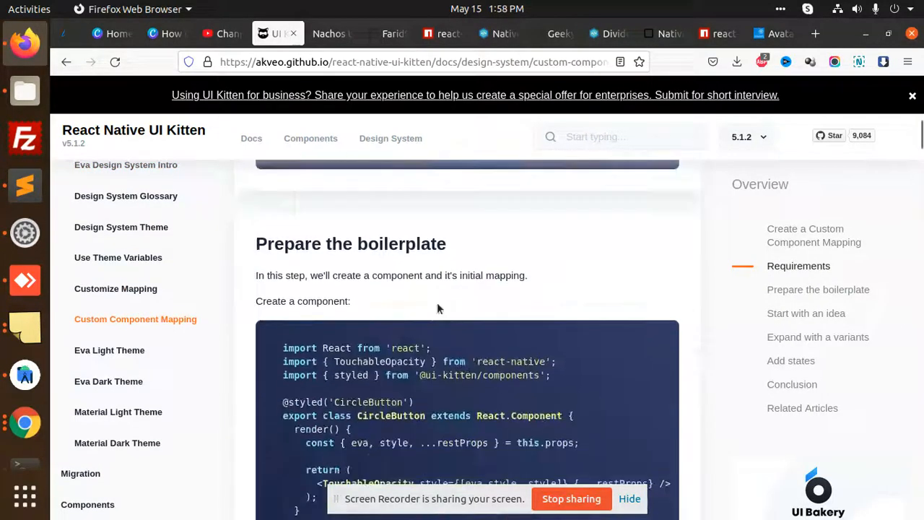
scroll("down", 3)
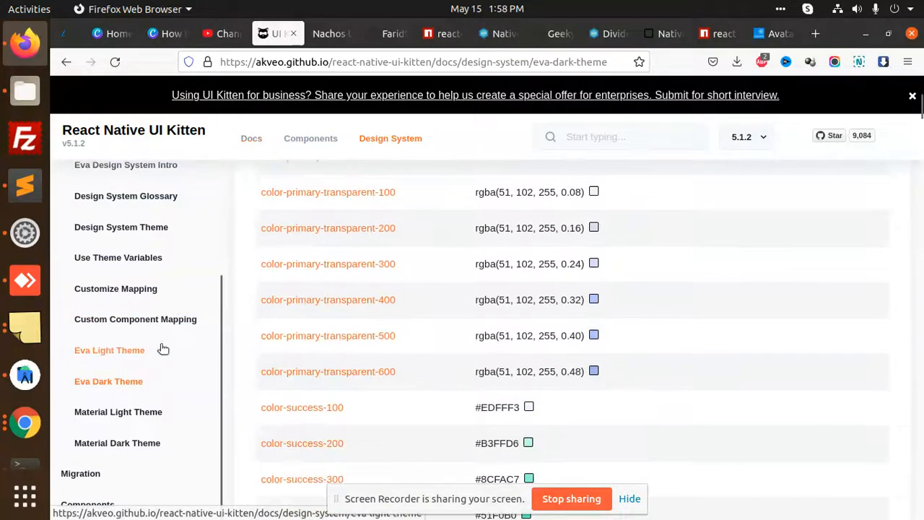
left_click(117, 442)
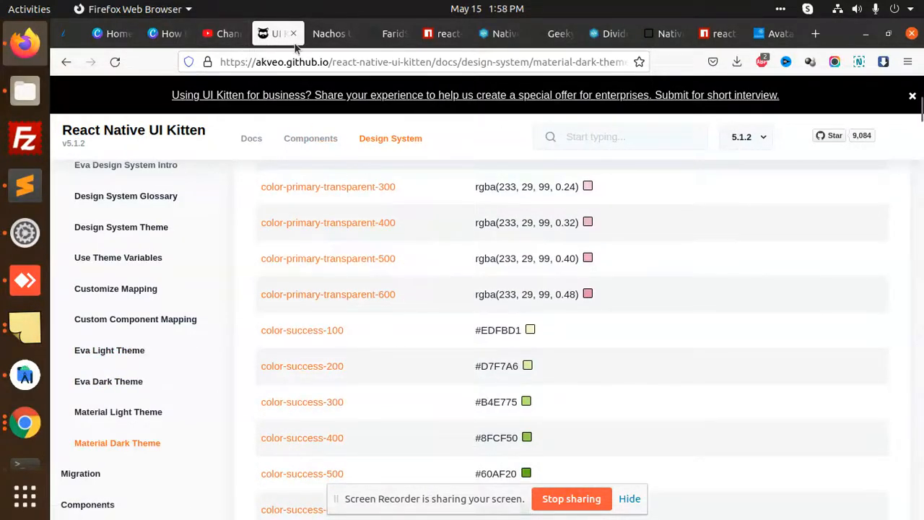
left_click(328, 33)
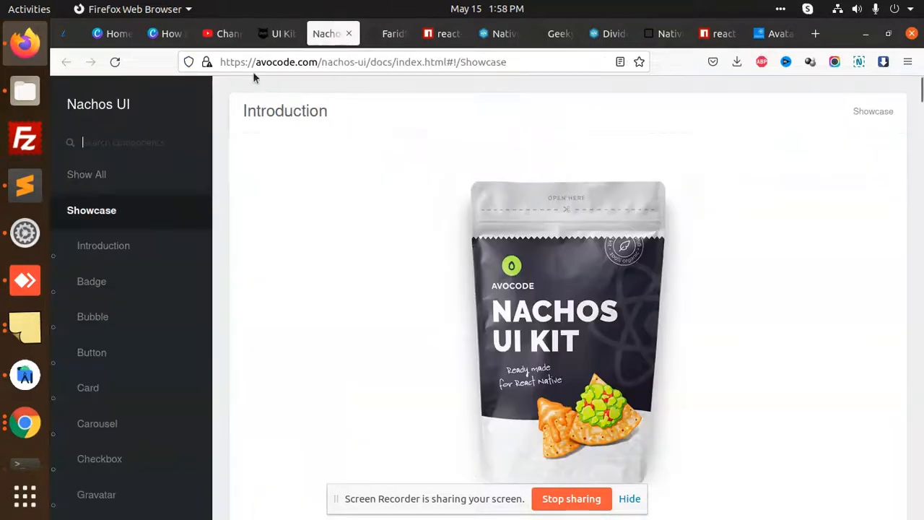
mouse_move(103, 246)
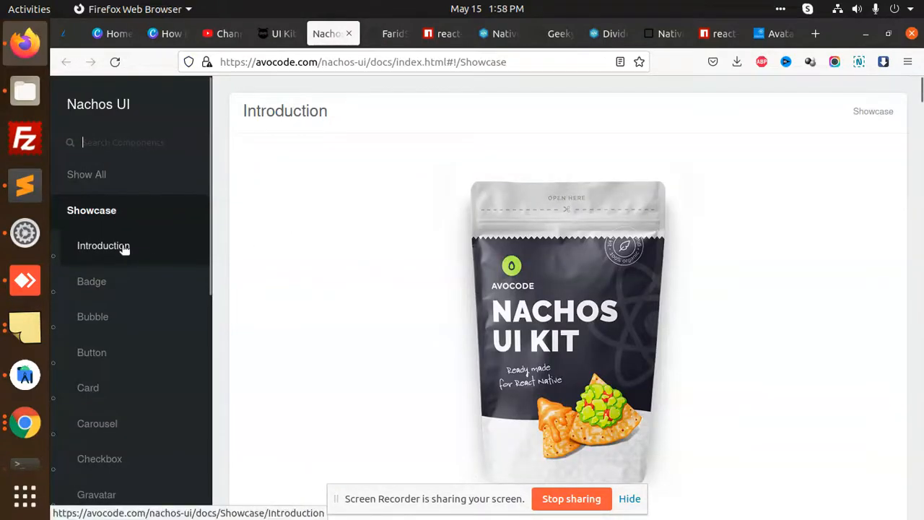
Visit the Badge, RadioGroup, Spinner and Typography showcase pages, then the Material Kit npm tab
left_click(92, 281)
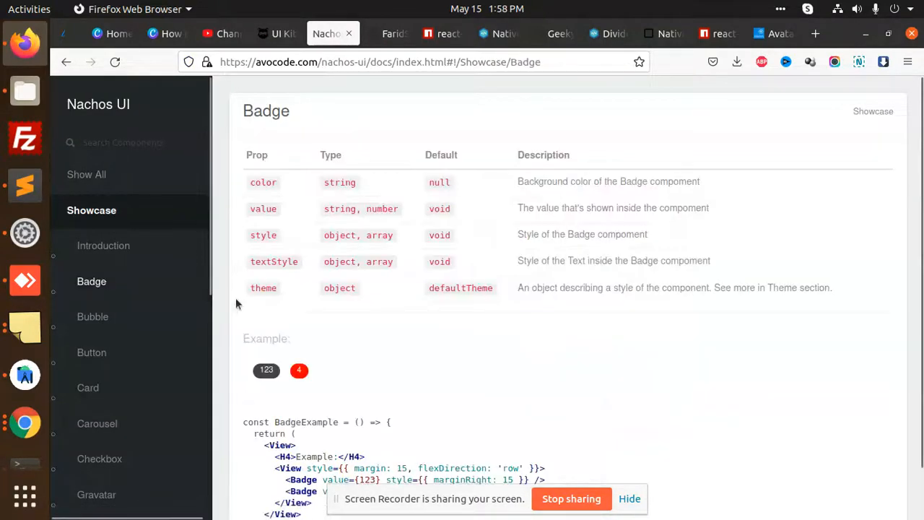
left_click(92, 353)
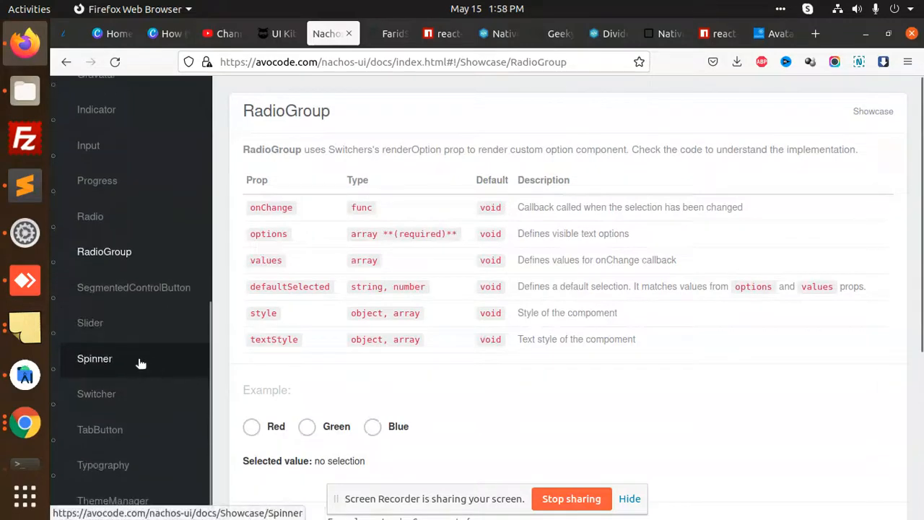
left_click(94, 358)
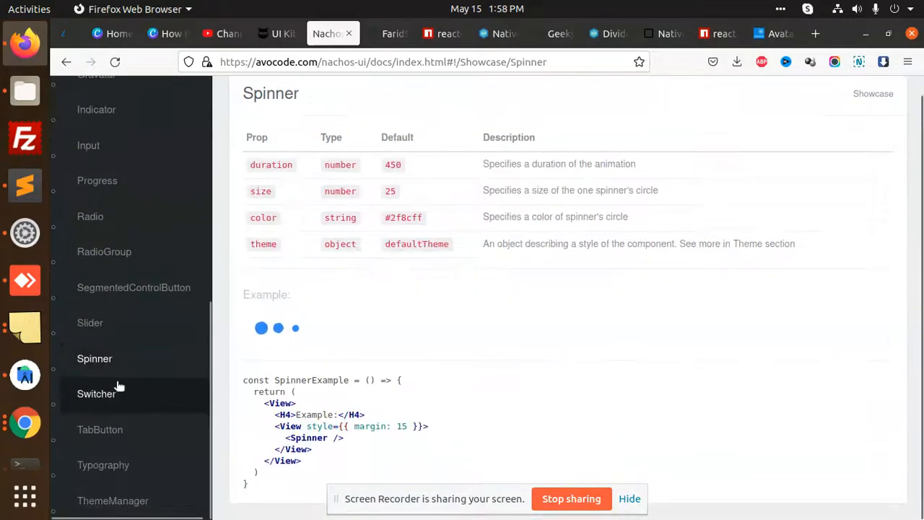
left_click(103, 464)
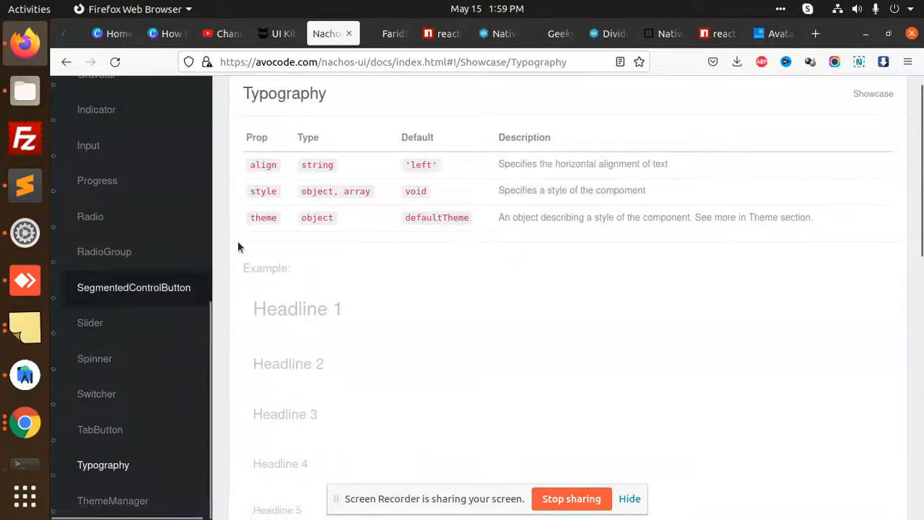
left_click(499, 33)
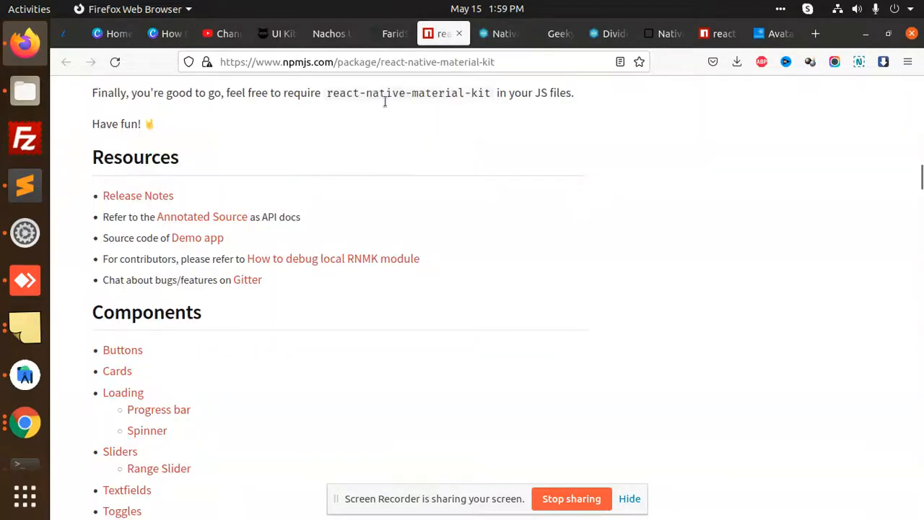
Review the material-kit and react-native-elements npm pages, highlighting weekly downloads, then open a blank tab
scroll("up", 3)
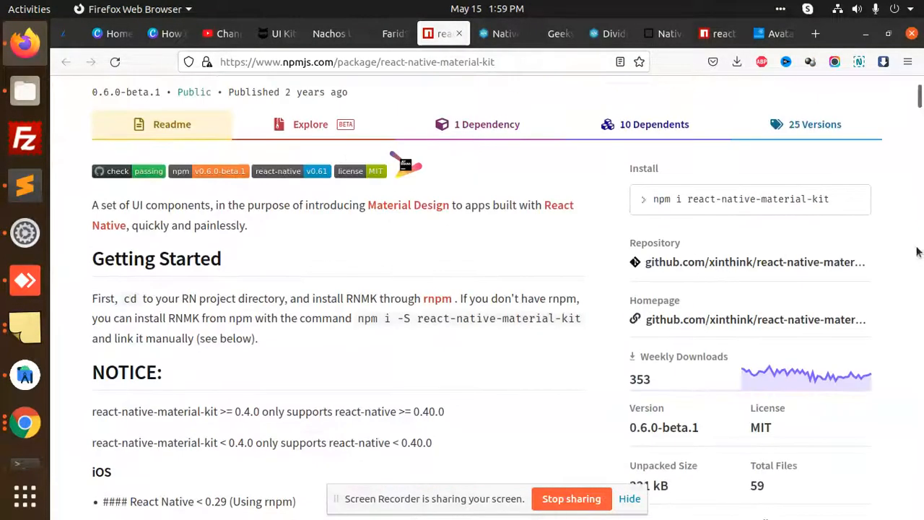
mouse_move(606, 359)
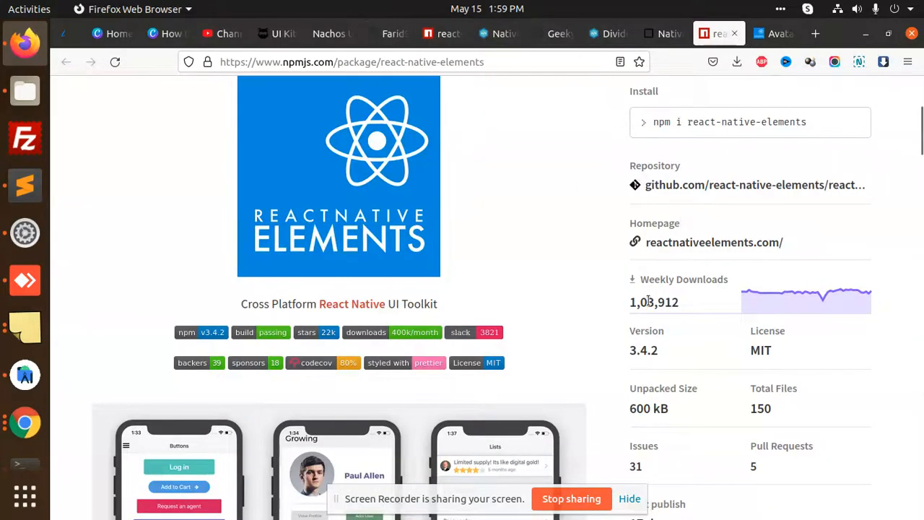
double_click(654, 302)
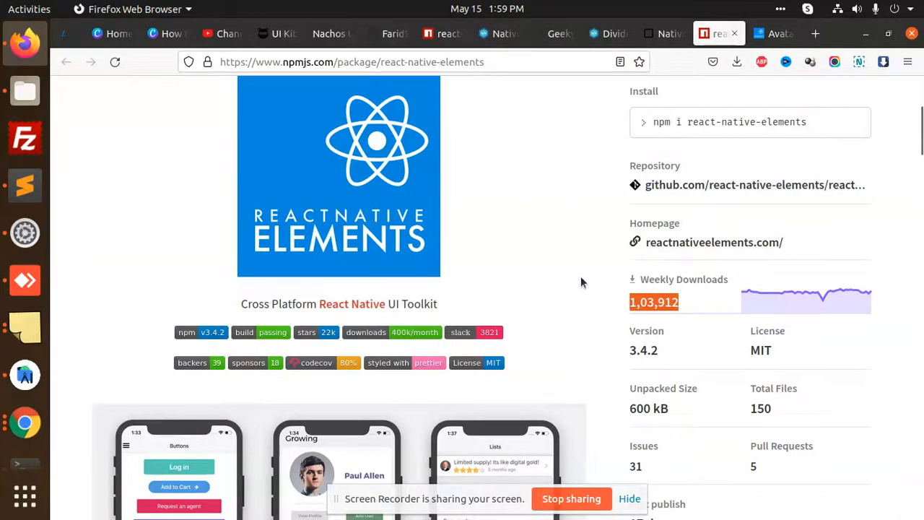
scroll("down", 3)
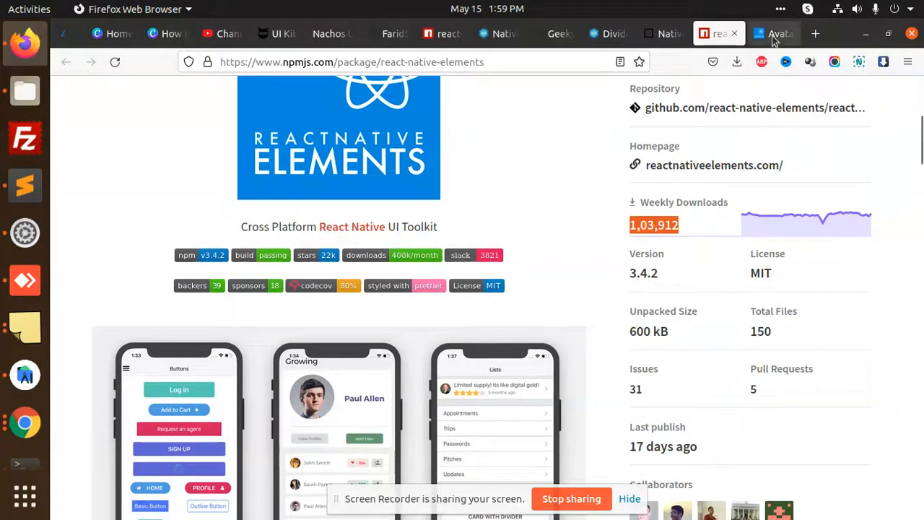
left_click(815, 33)
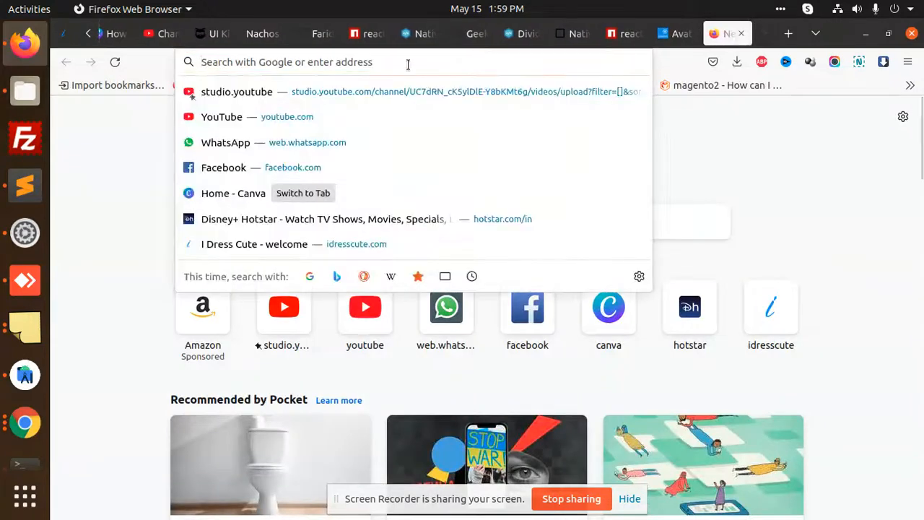
Search Google for 'react native paper' and open the React Native Paper result
type("react native pa")
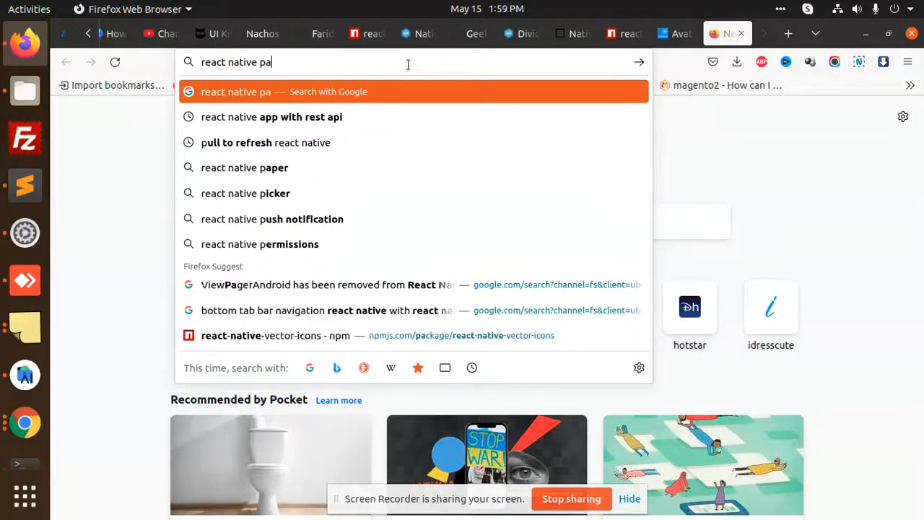
left_click(244, 168)
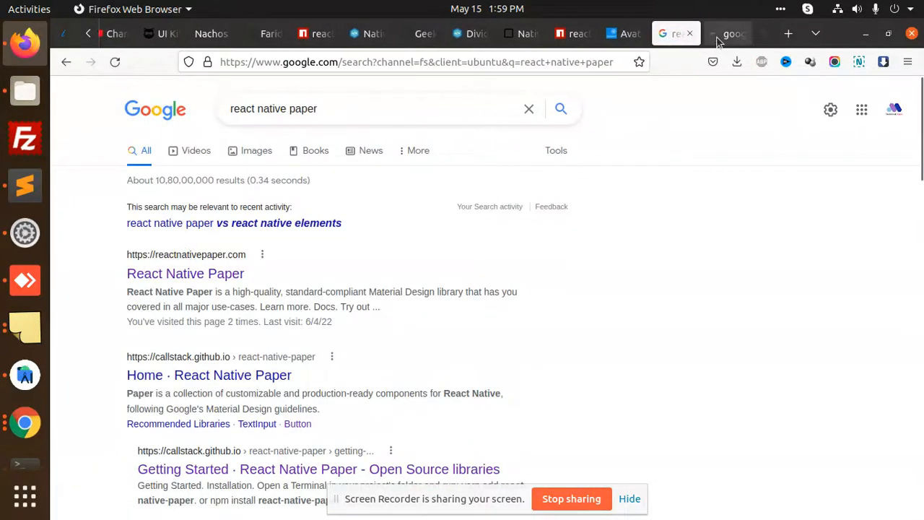
left_click(185, 273)
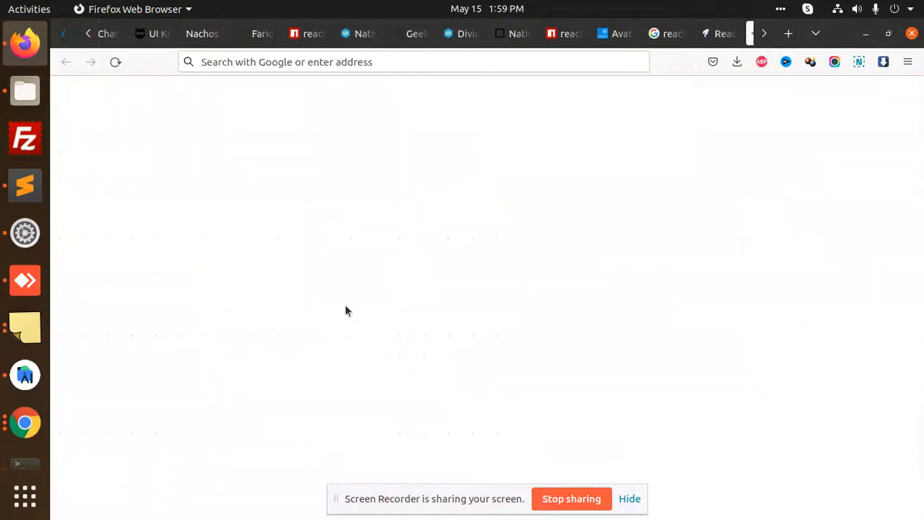
Open the React Native Paper docs and visit Appbar.Action, Card.Content, Checkbox.Item, then Dialog.Actions
left_click(676, 34)
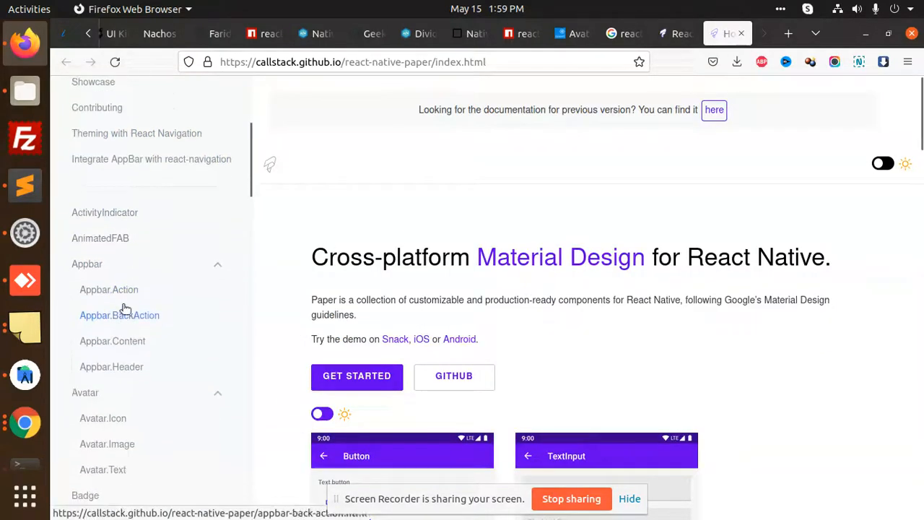
left_click(108, 289)
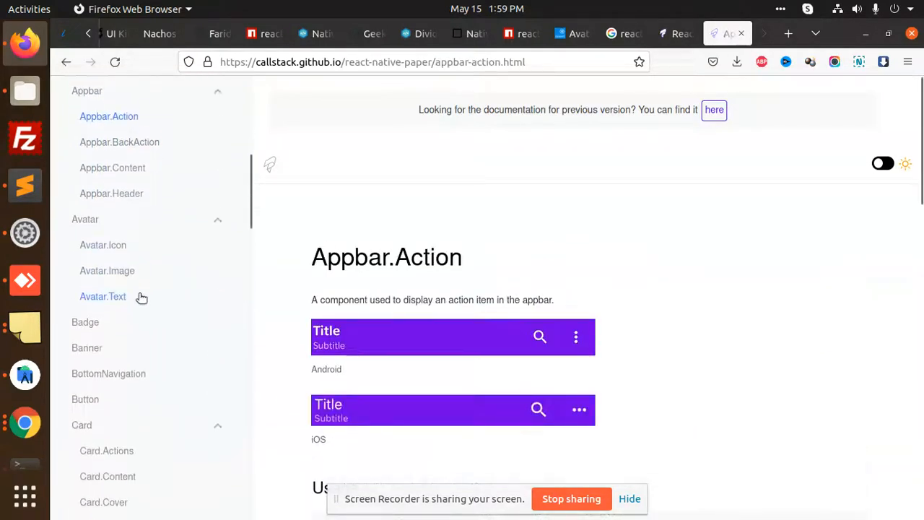
left_click(87, 347)
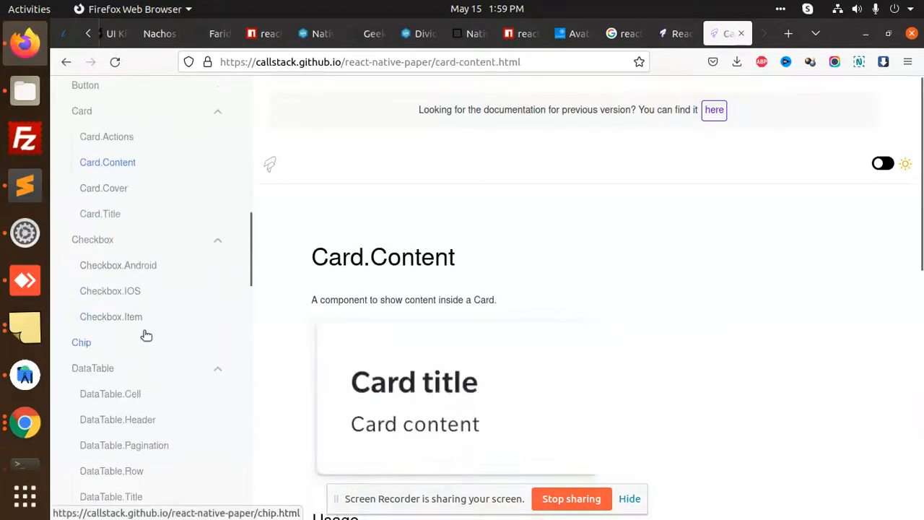
left_click(110, 316)
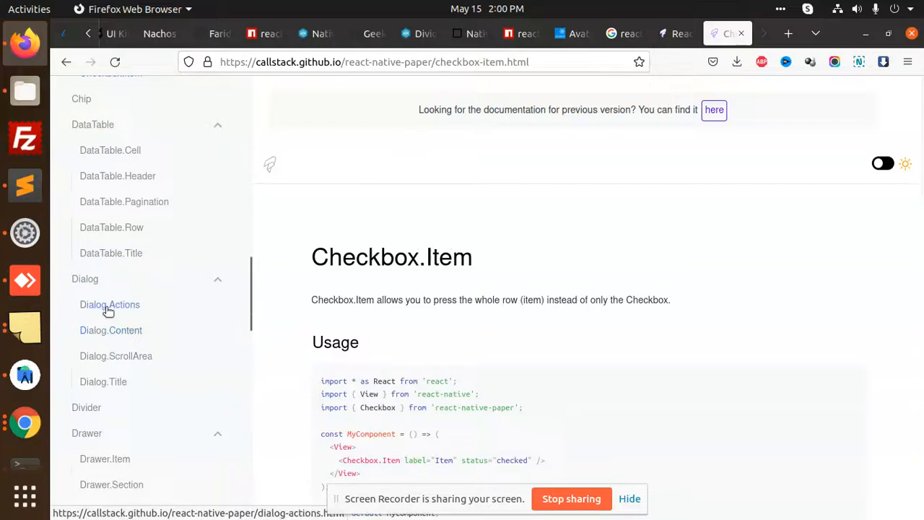
left_click(109, 304)
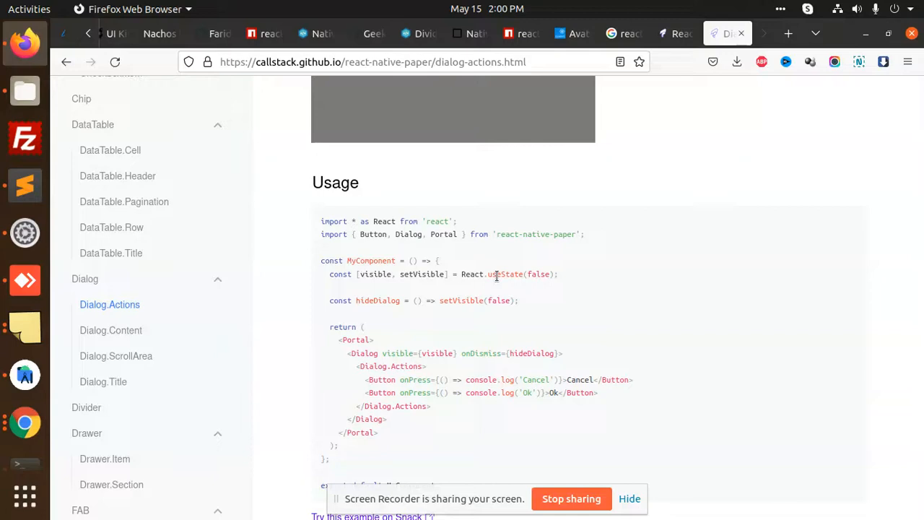
mouse_move(552, 320)
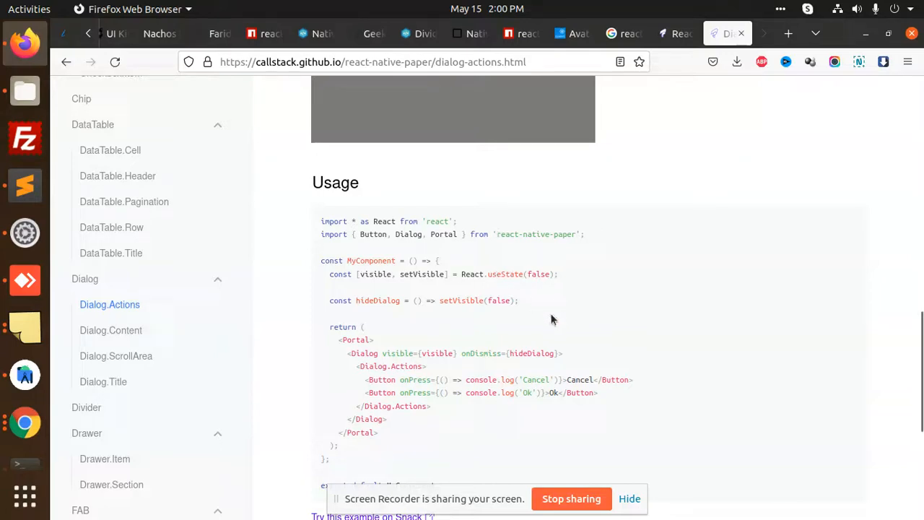